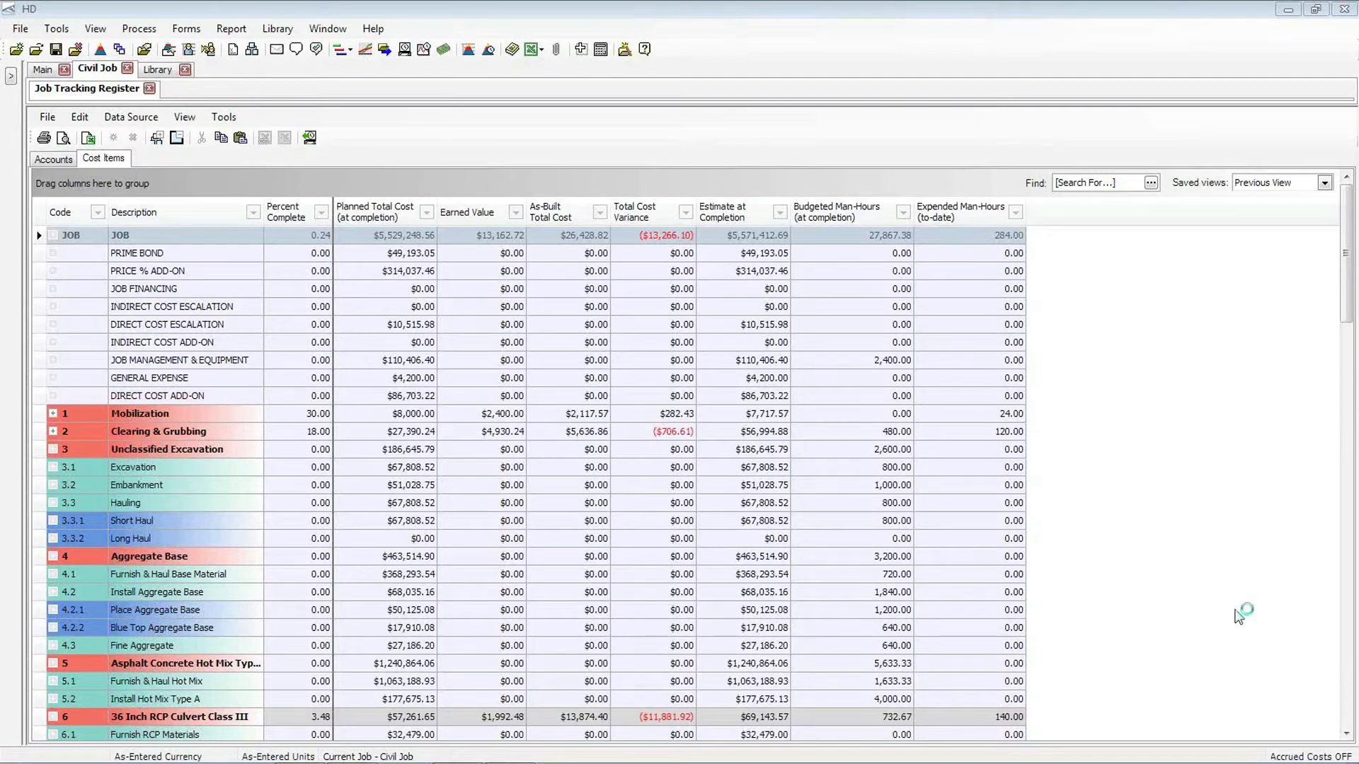
{"action": "mouse_move", "coordinate": [1239, 616]}
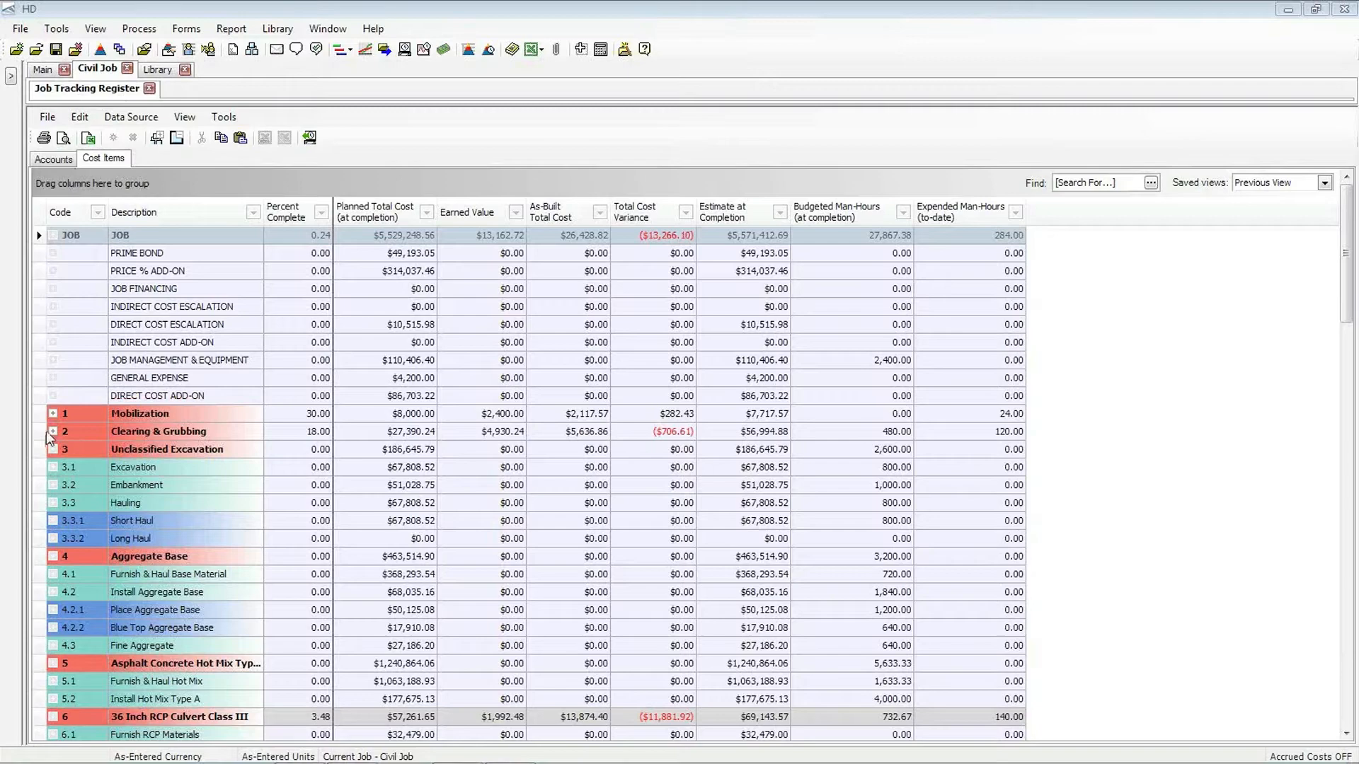
{"action": "mouse_move", "coordinate": [39, 435]}
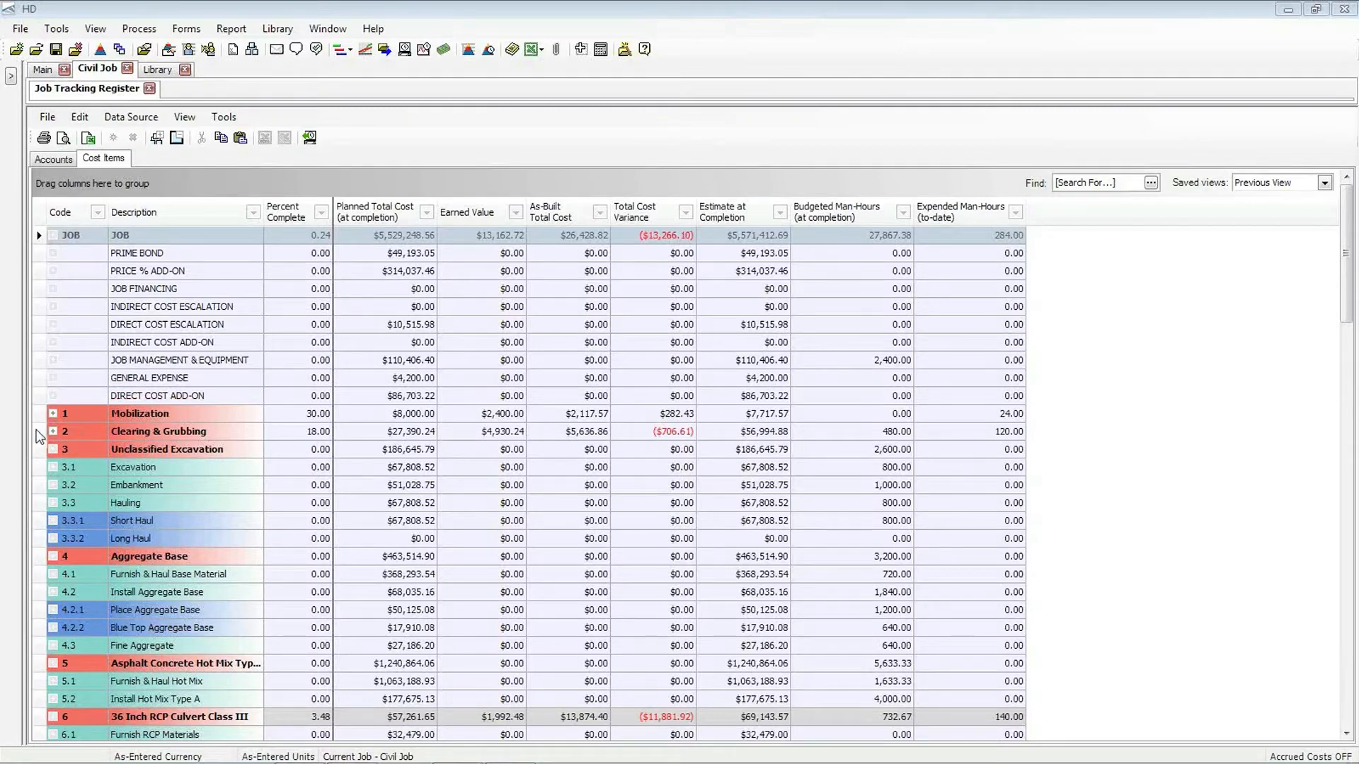
Open the Job Tracking Record for the Clearing & Grubbing cost item (code 2)
{"action": "double_click", "coordinate": [157, 430]}
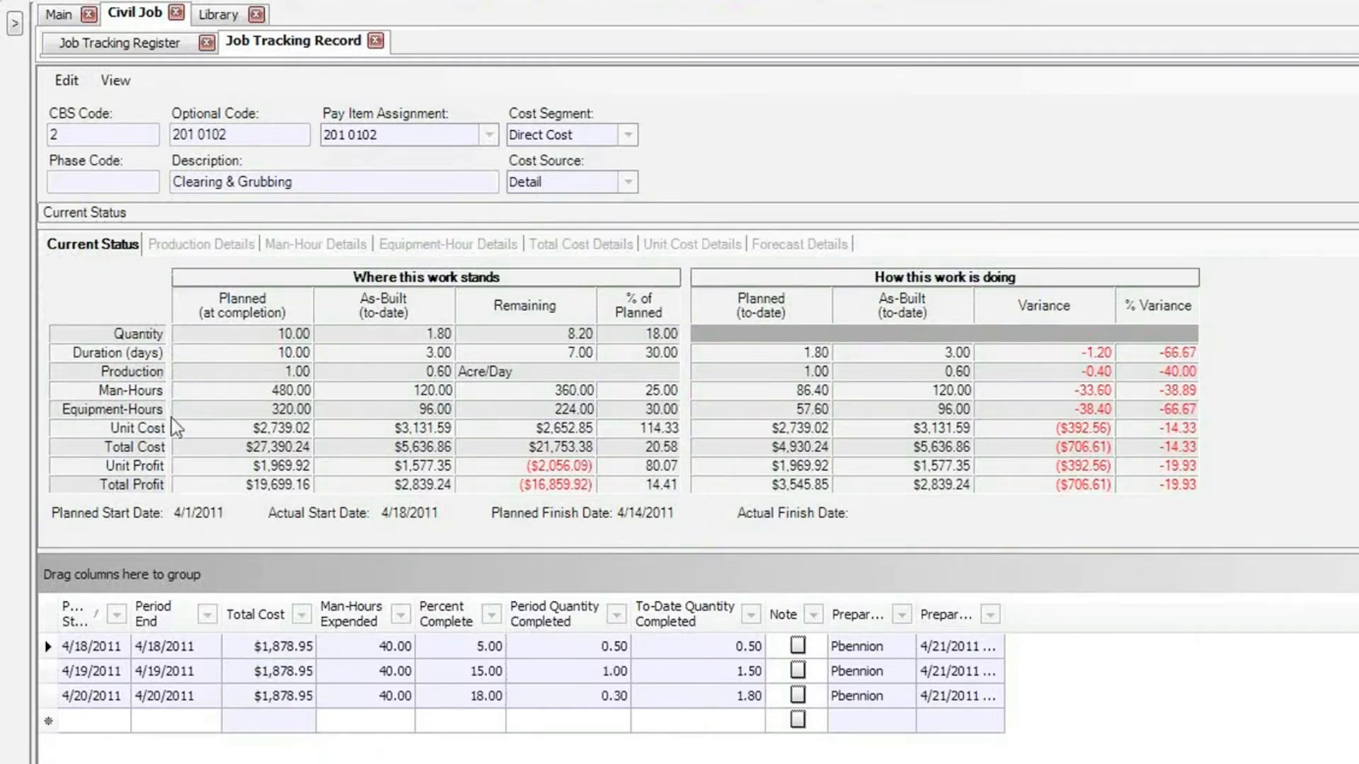
{"action": "mouse_move", "coordinate": [109, 408]}
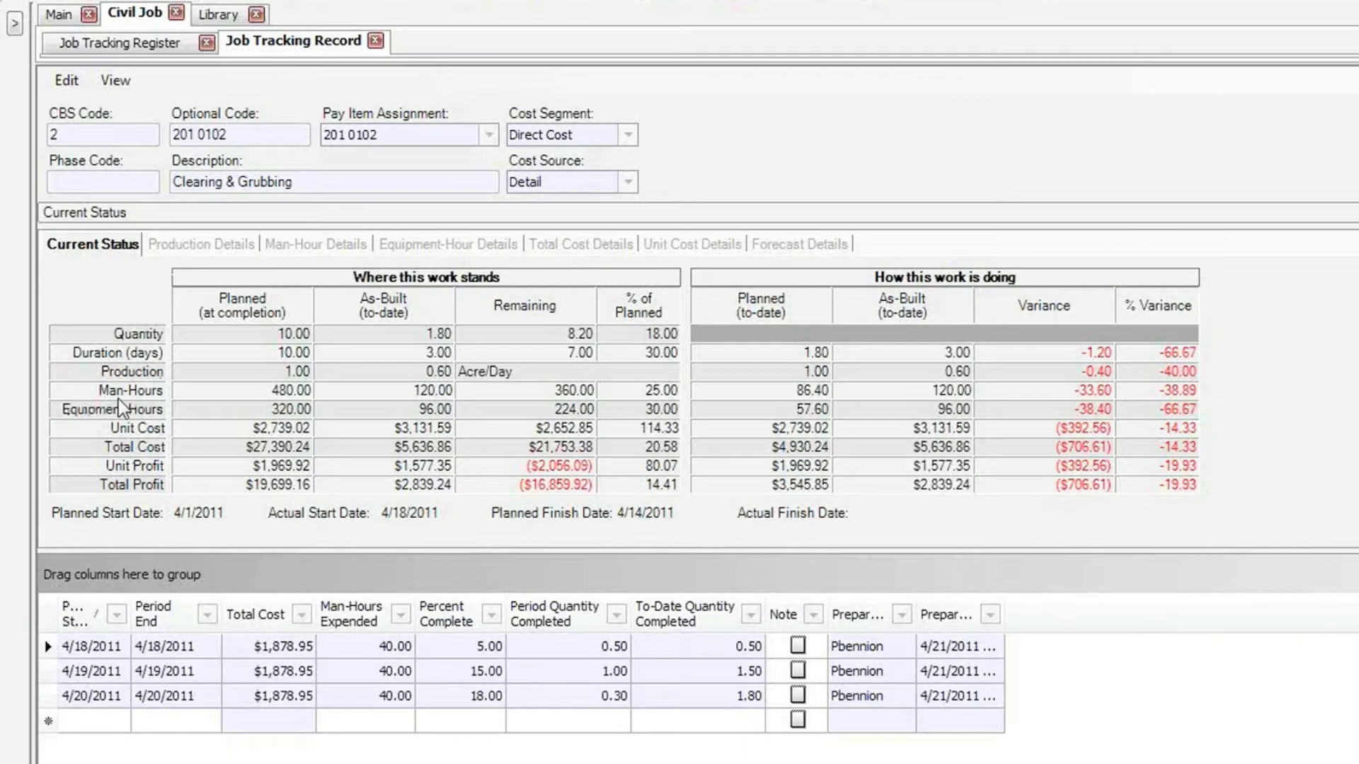
{"action": "mouse_move", "coordinate": [299, 412]}
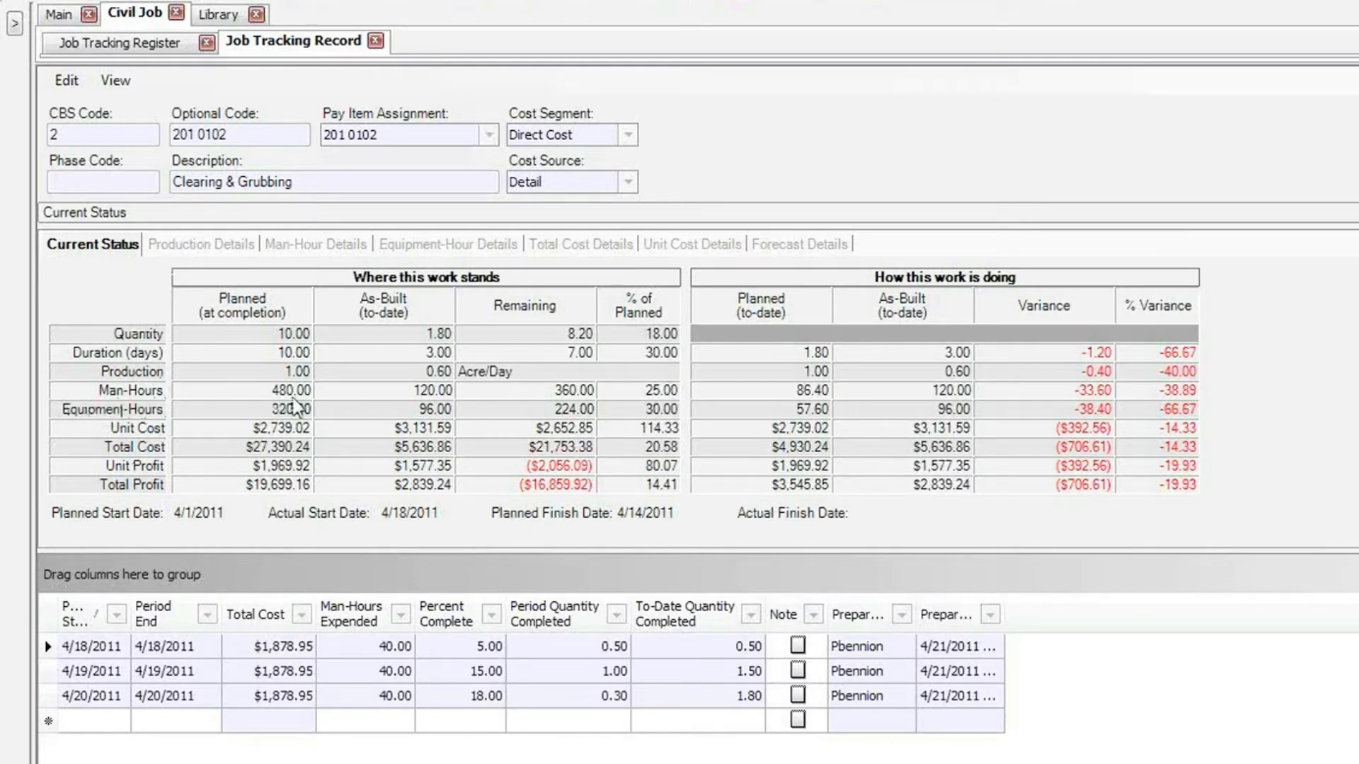
{"action": "mouse_move", "coordinate": [433, 415]}
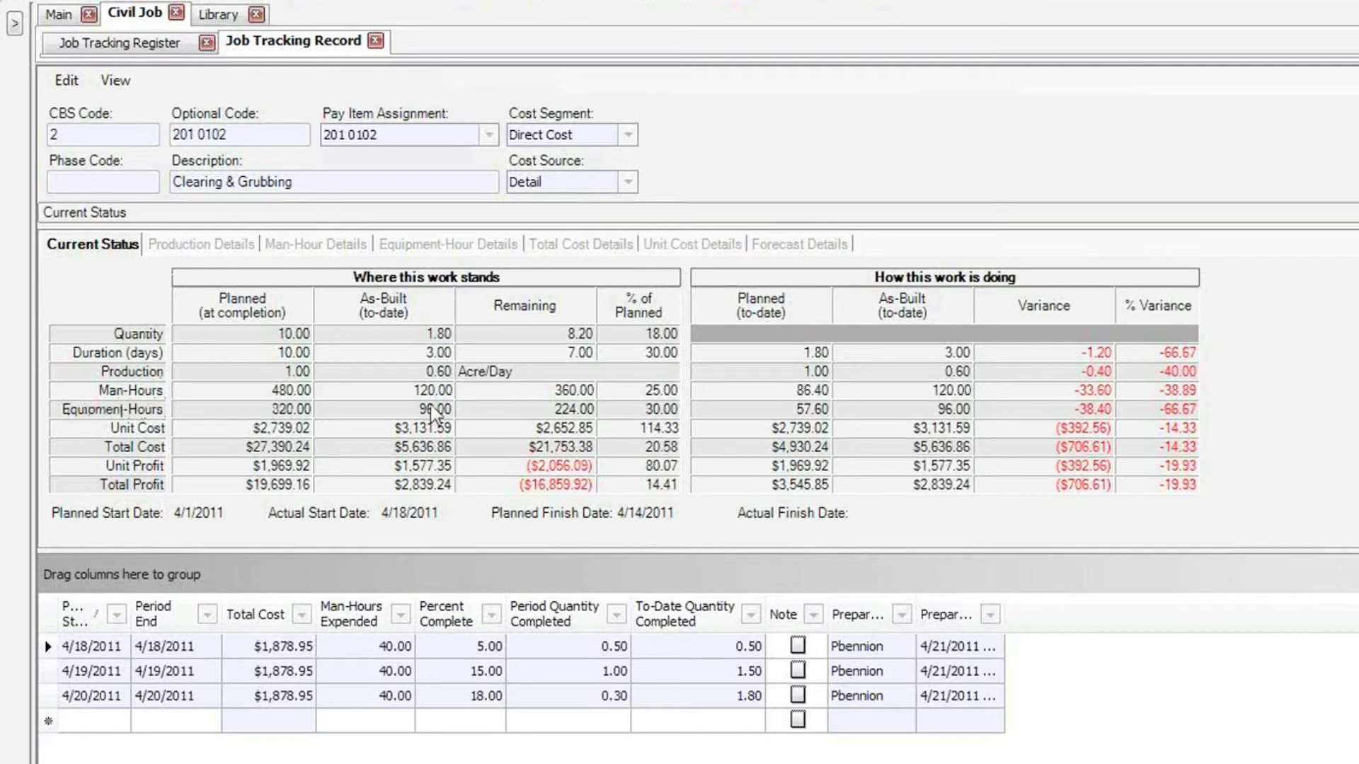
{"action": "mouse_move", "coordinate": [281, 435]}
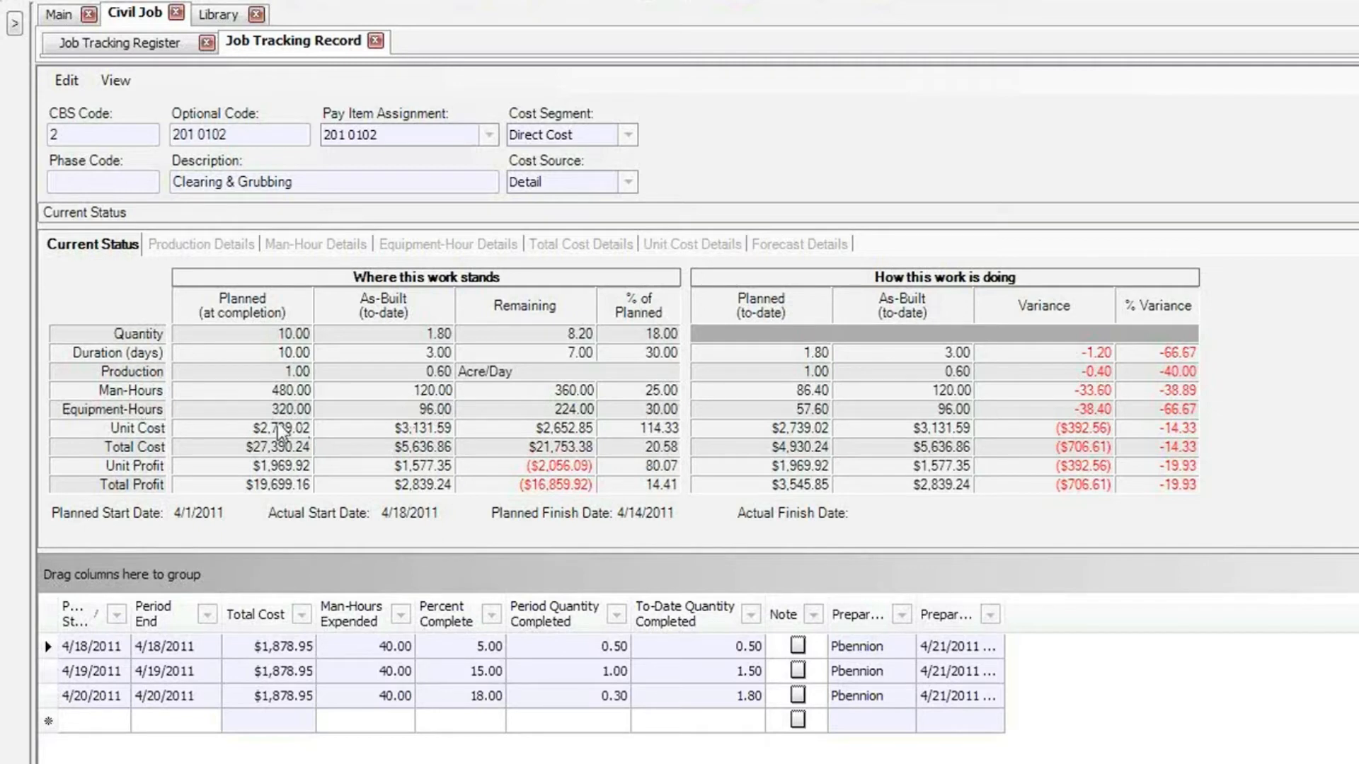
{"action": "mouse_move", "coordinate": [415, 433]}
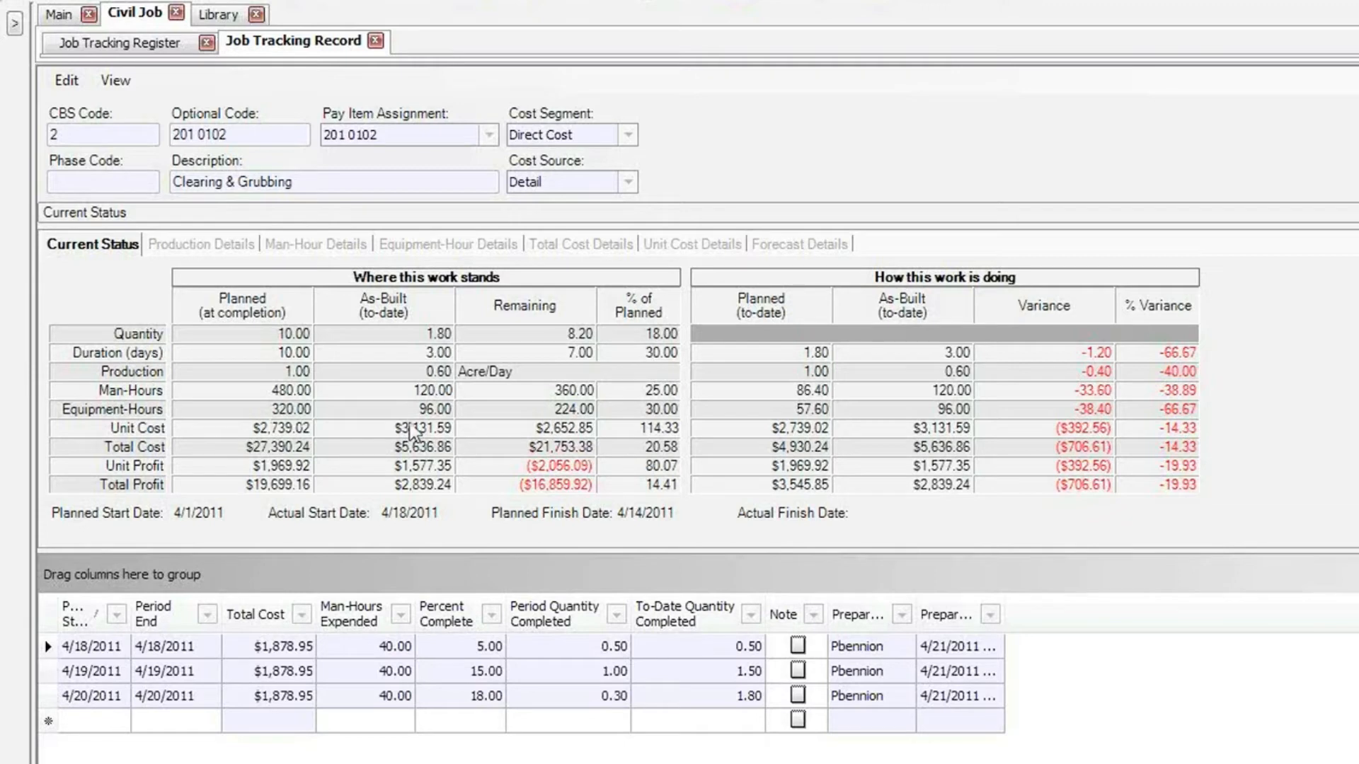
{"action": "mouse_move", "coordinate": [290, 412]}
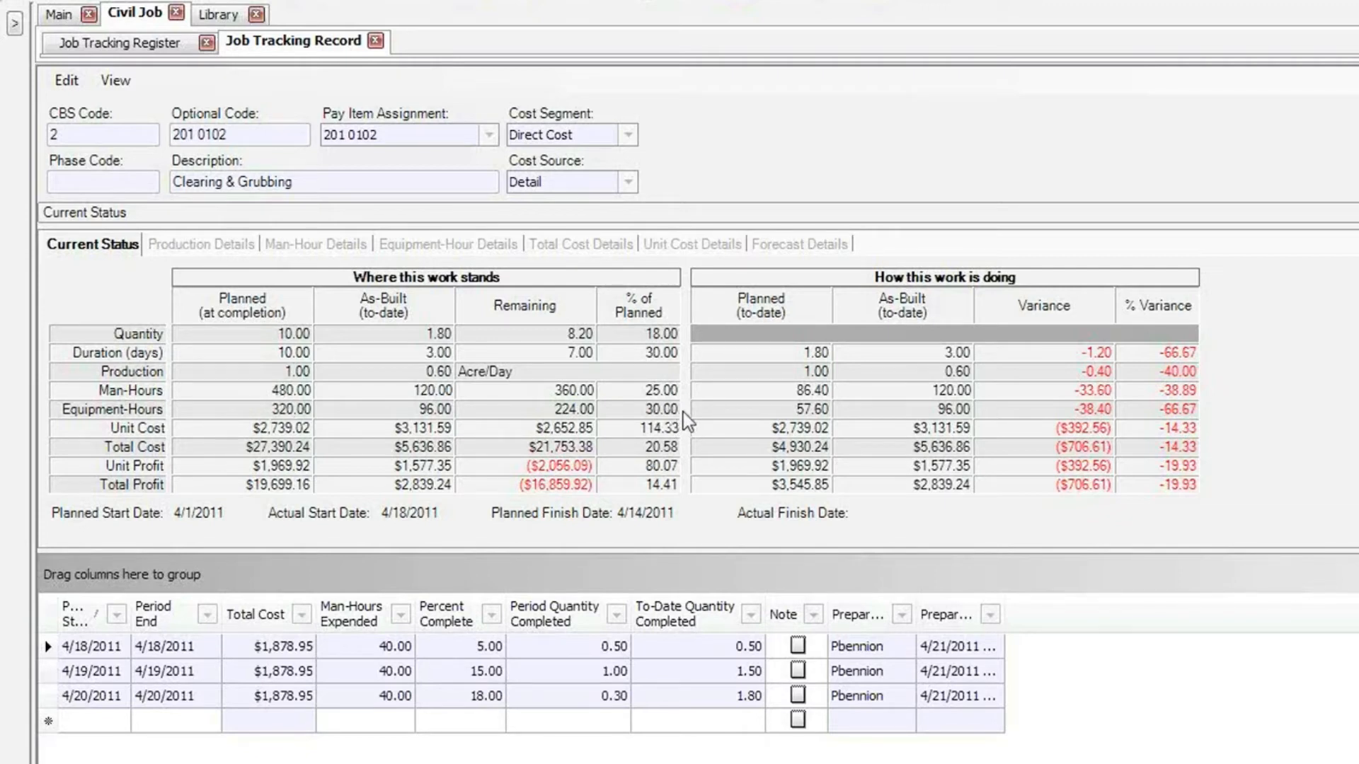
{"action": "mouse_move", "coordinate": [646, 353]}
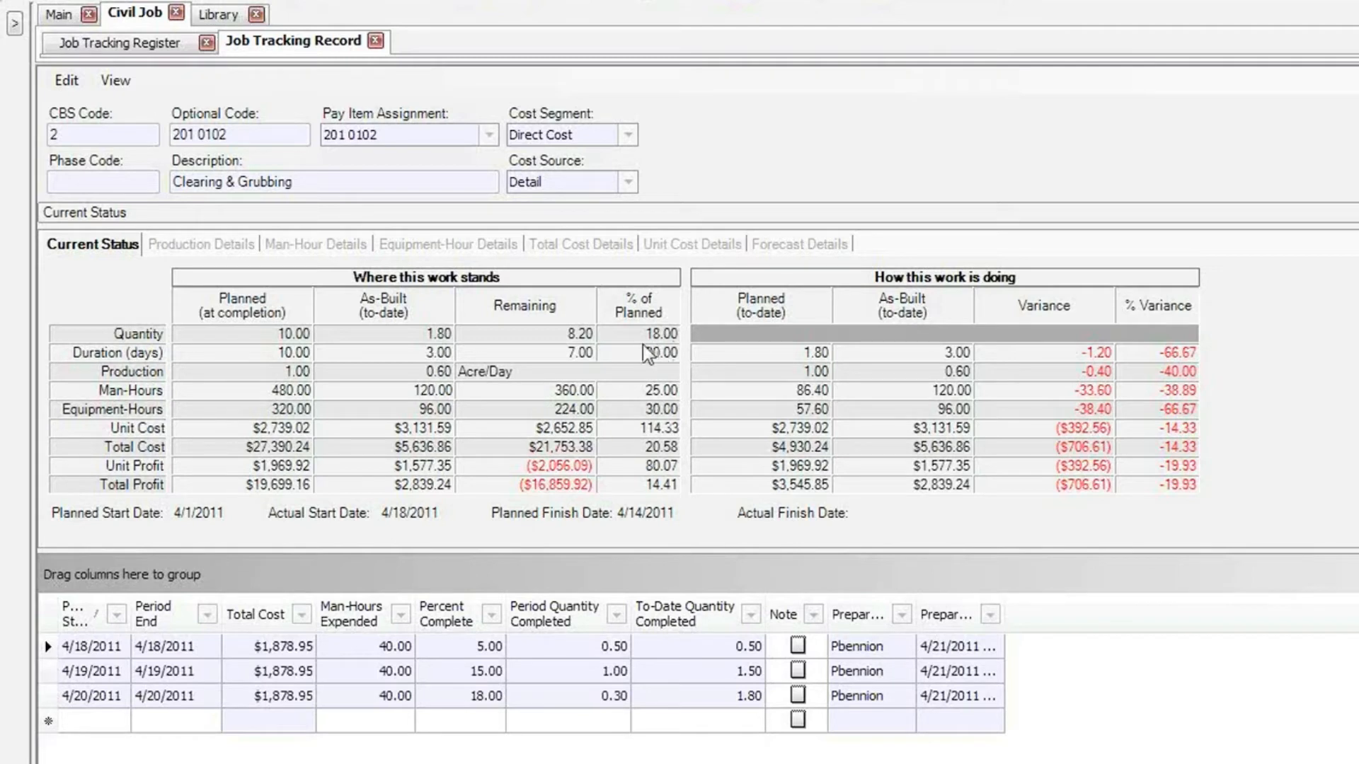
{"action": "mouse_move", "coordinate": [684, 356]}
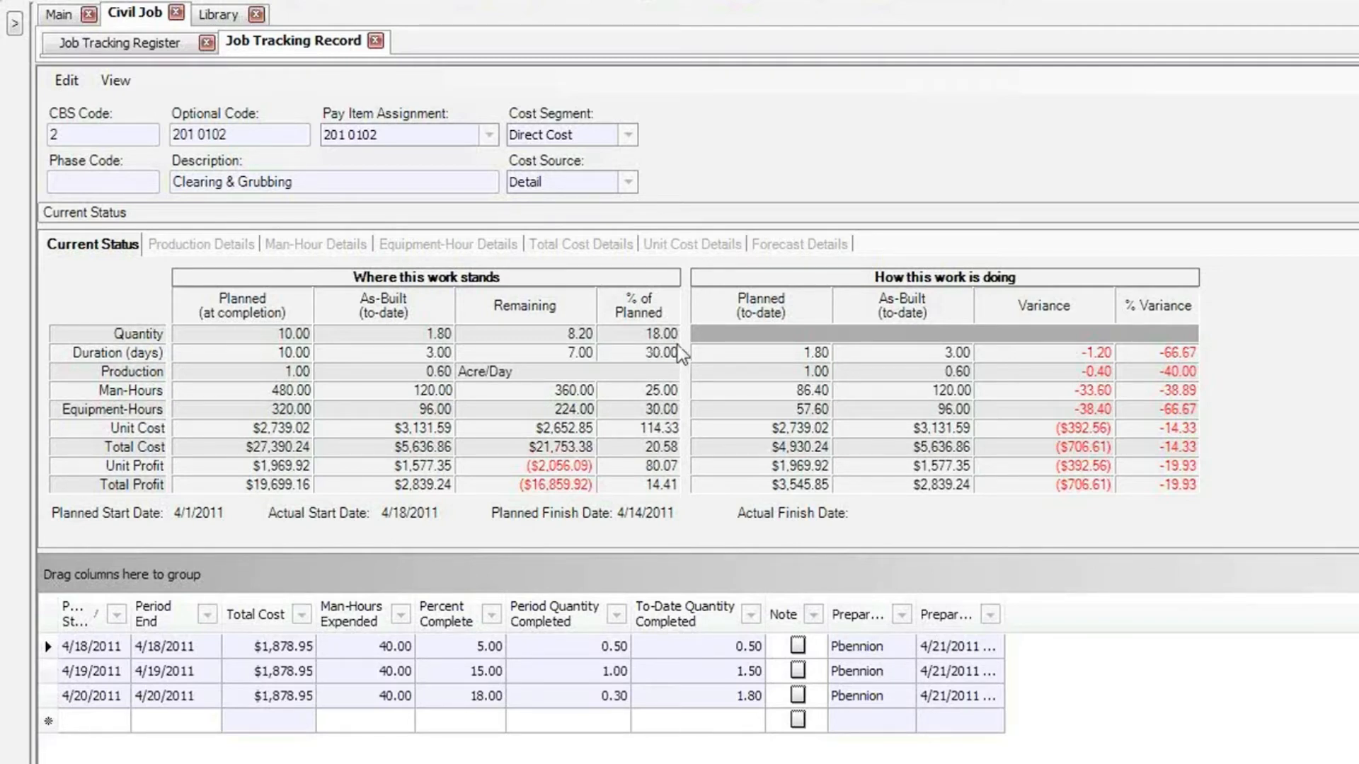
{"action": "mouse_move", "coordinate": [404, 457]}
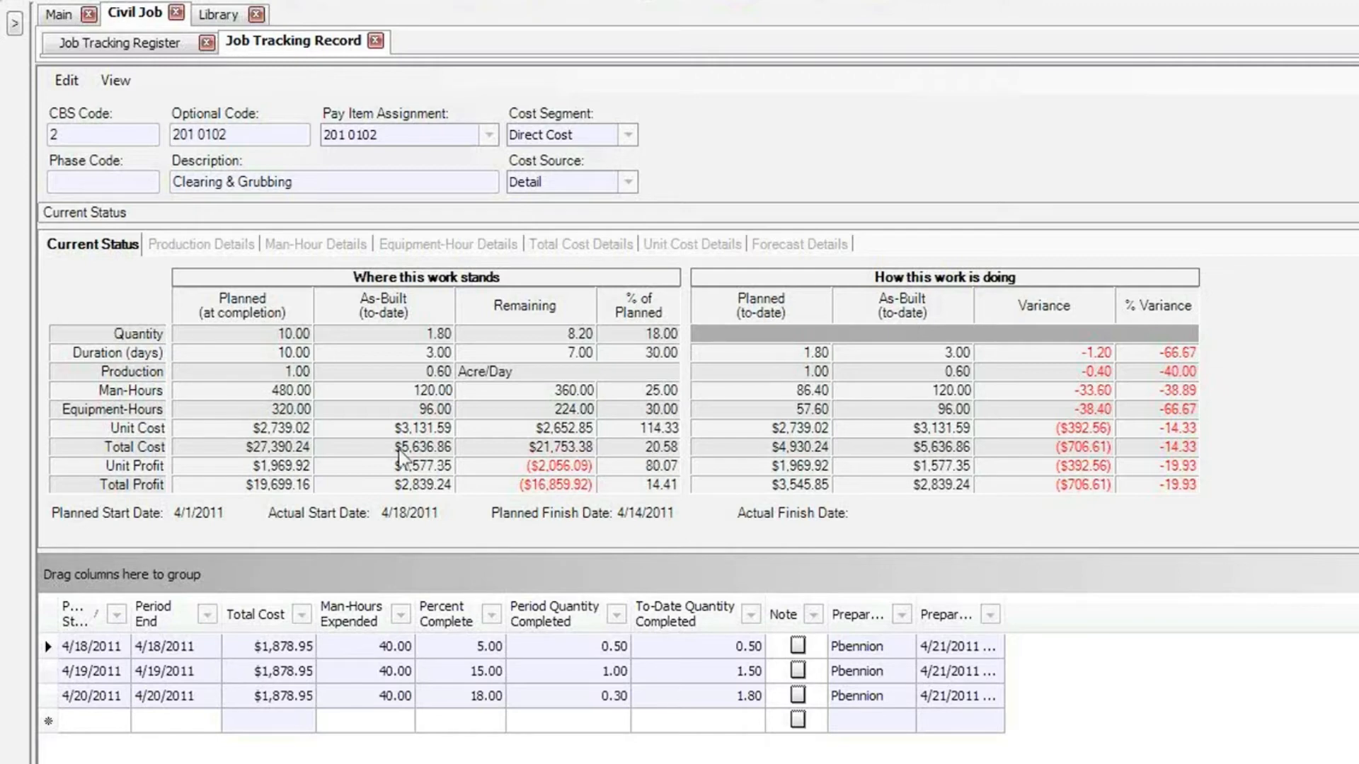
{"action": "mouse_move", "coordinate": [314, 253]}
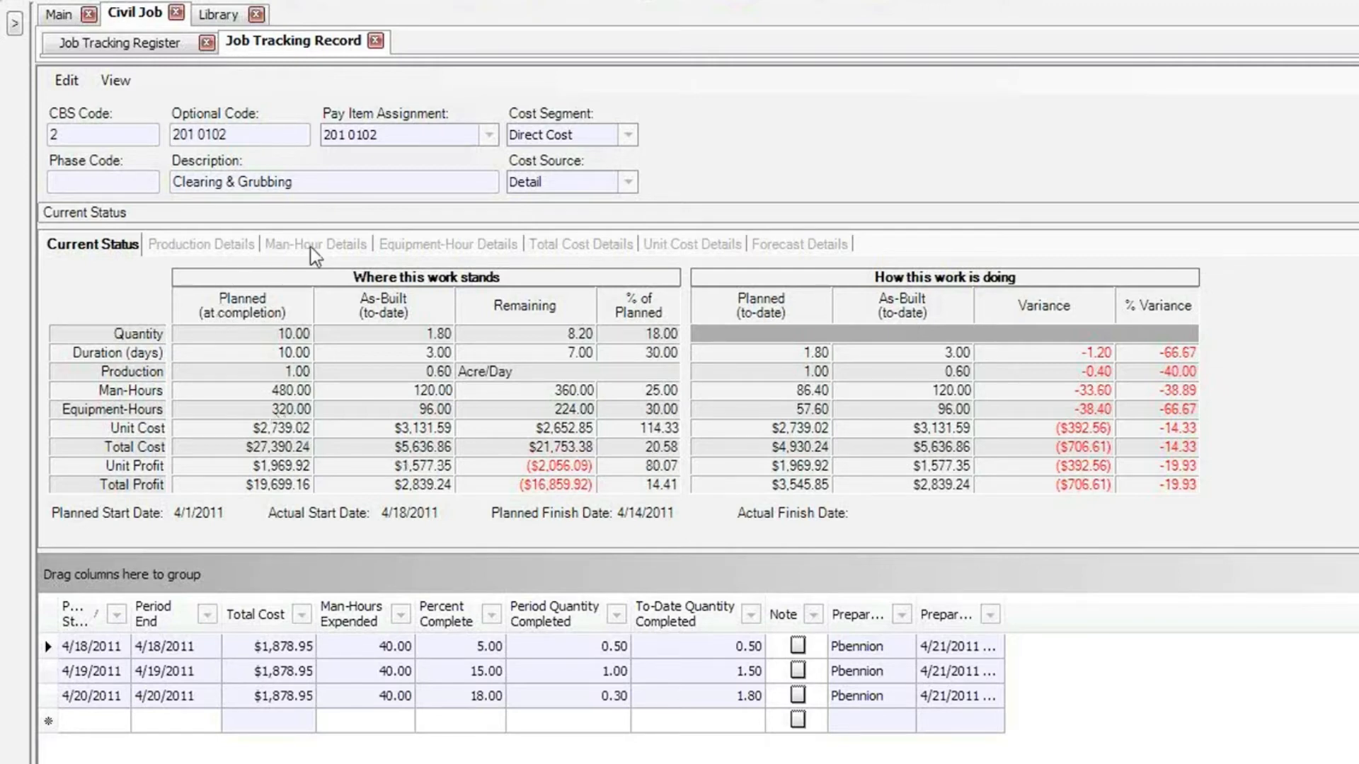
{"action": "left_click", "coordinate": [316, 244]}
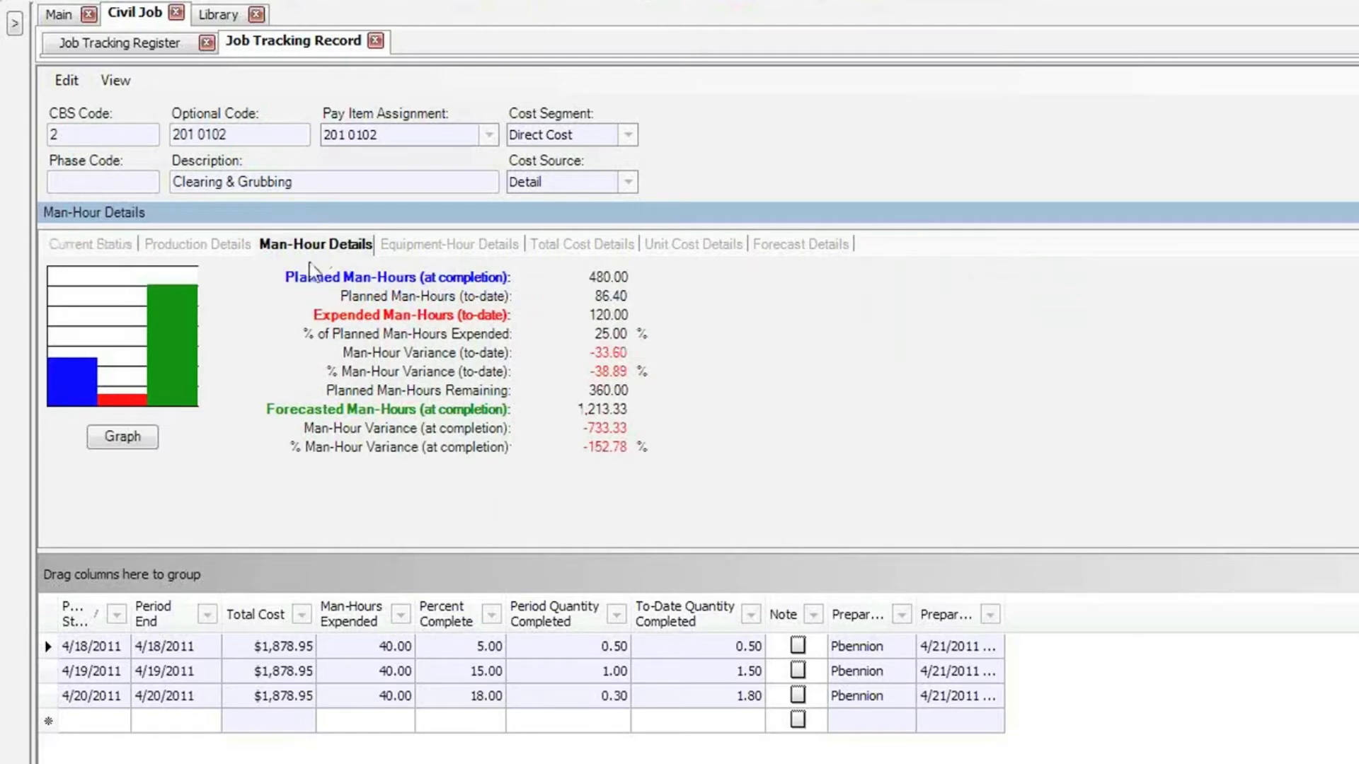
{"action": "mouse_move", "coordinate": [334, 316]}
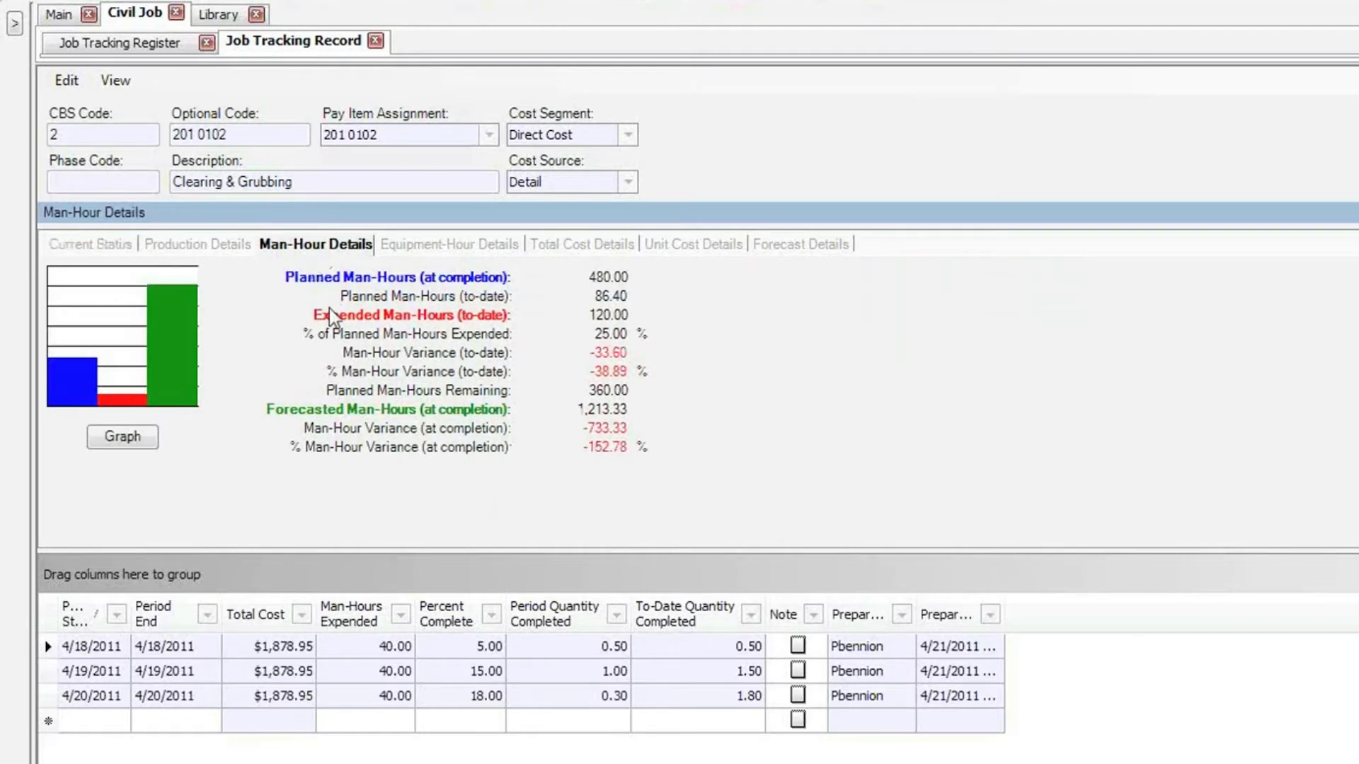
{"action": "mouse_move", "coordinate": [316, 351]}
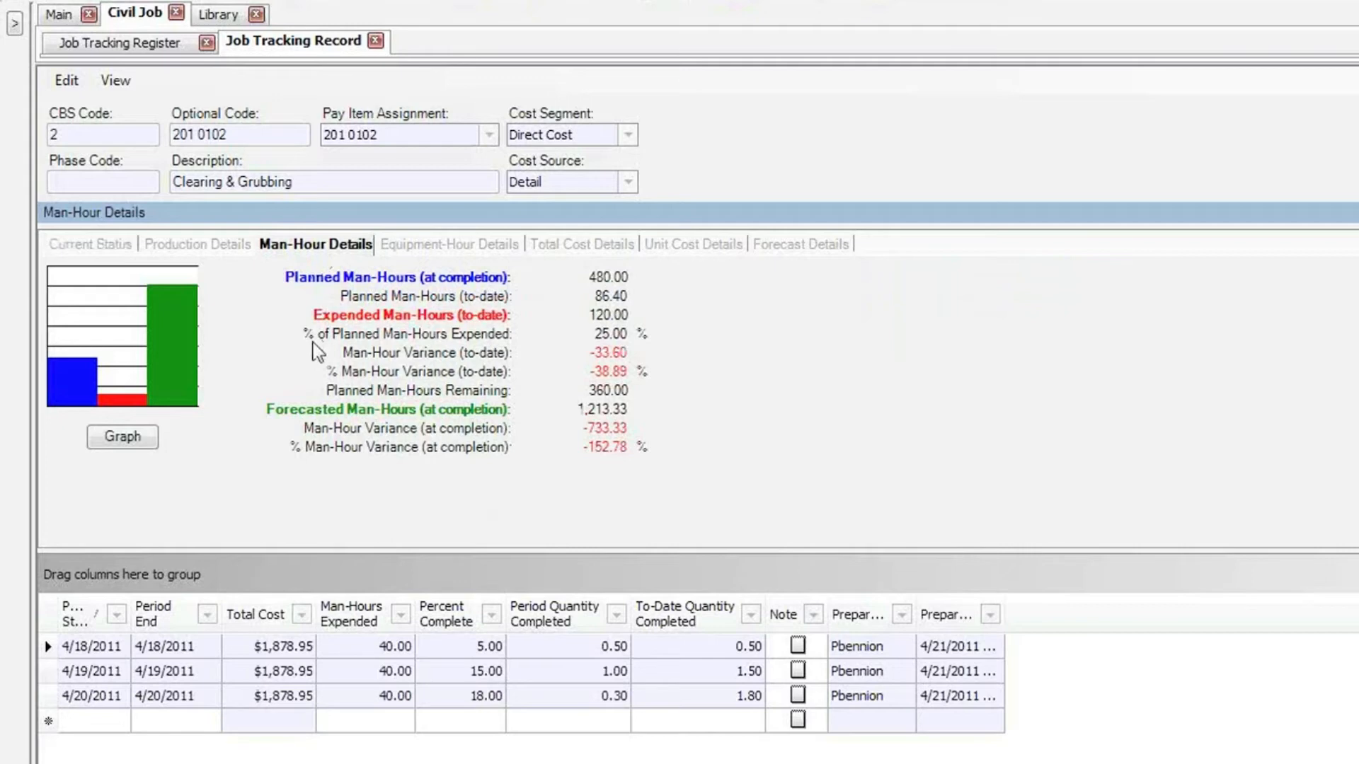
{"action": "mouse_move", "coordinate": [312, 286]}
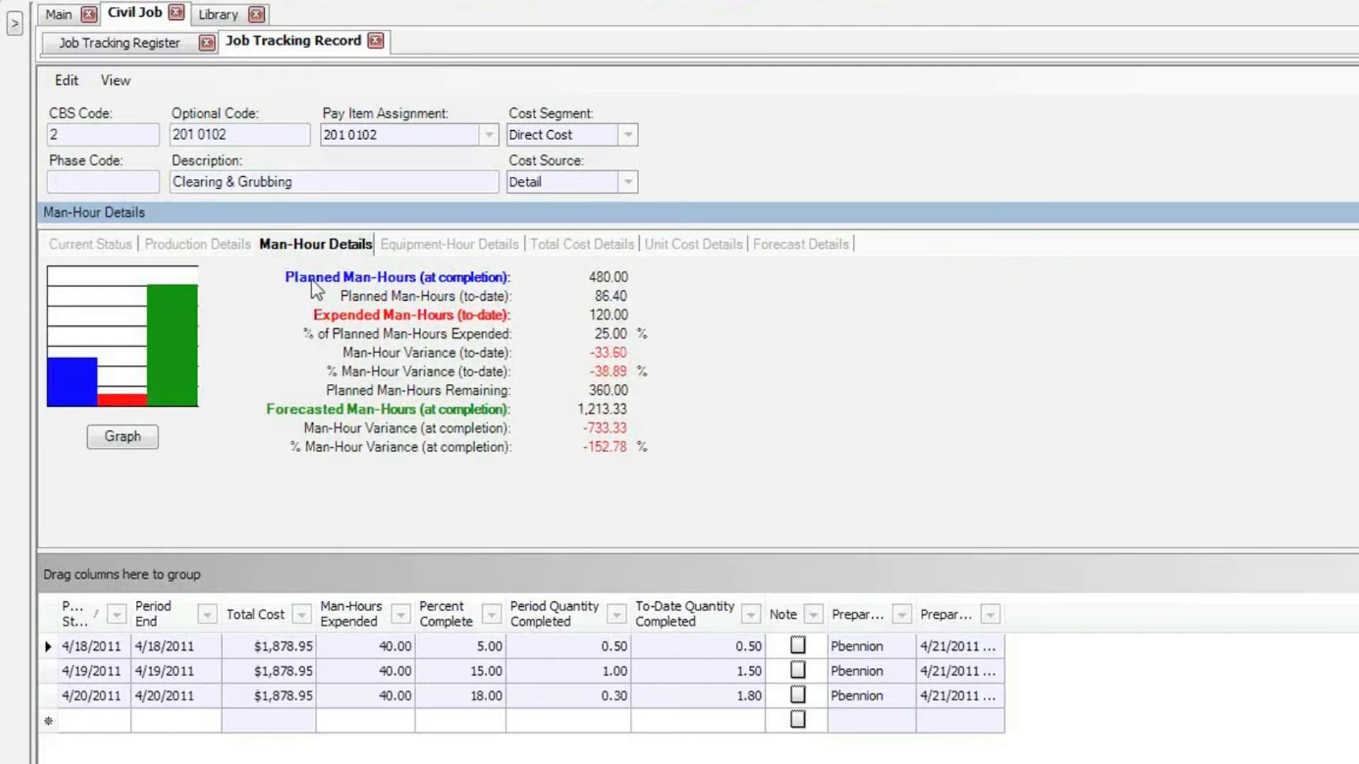
{"action": "mouse_move", "coordinate": [507, 305]}
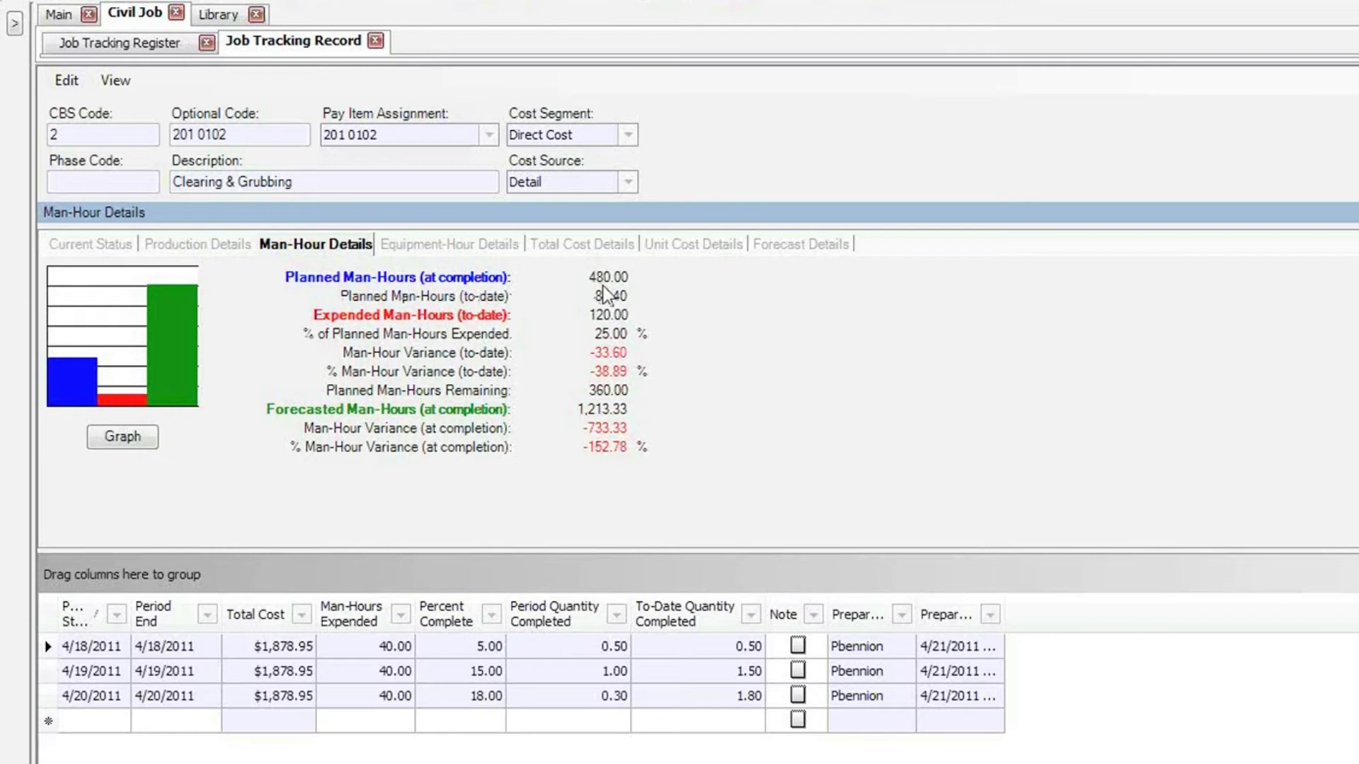
{"action": "mouse_move", "coordinate": [215, 221]}
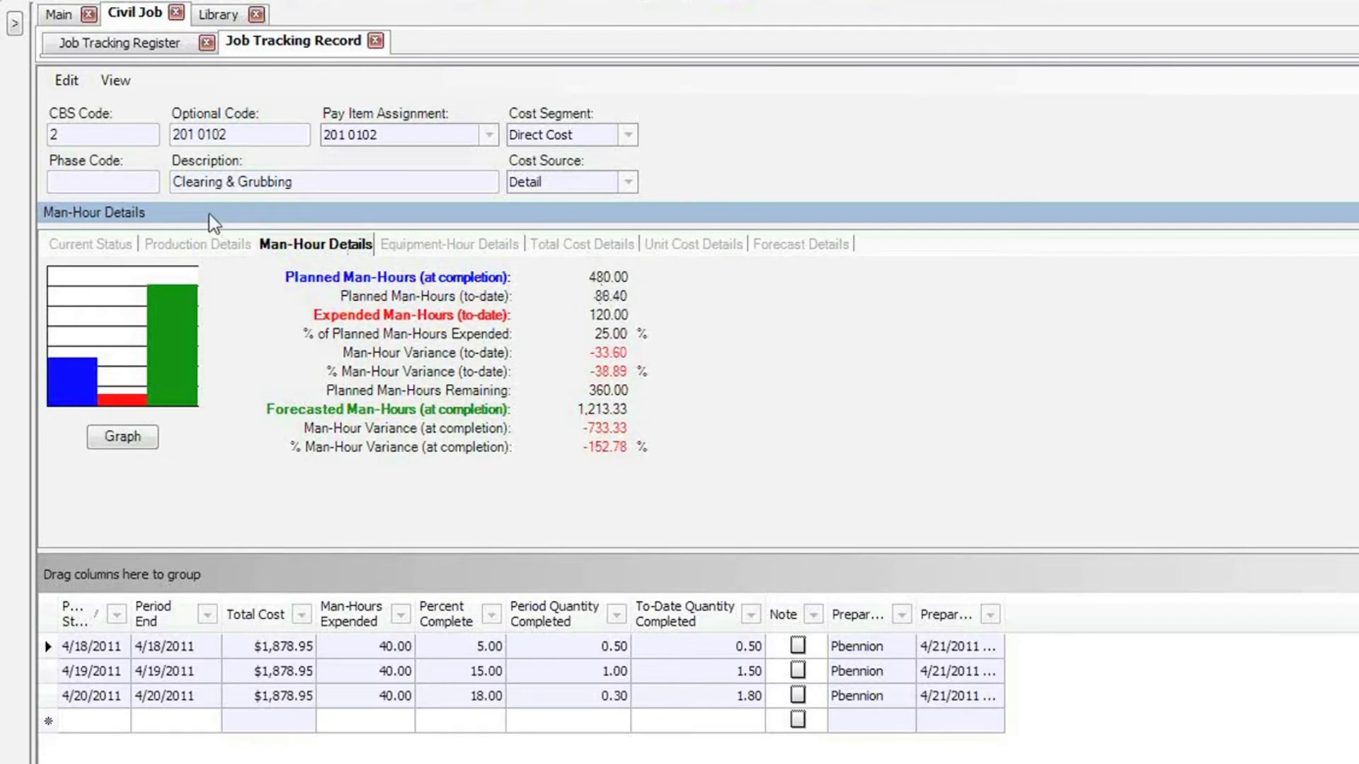
{"action": "mouse_move", "coordinate": [220, 216]}
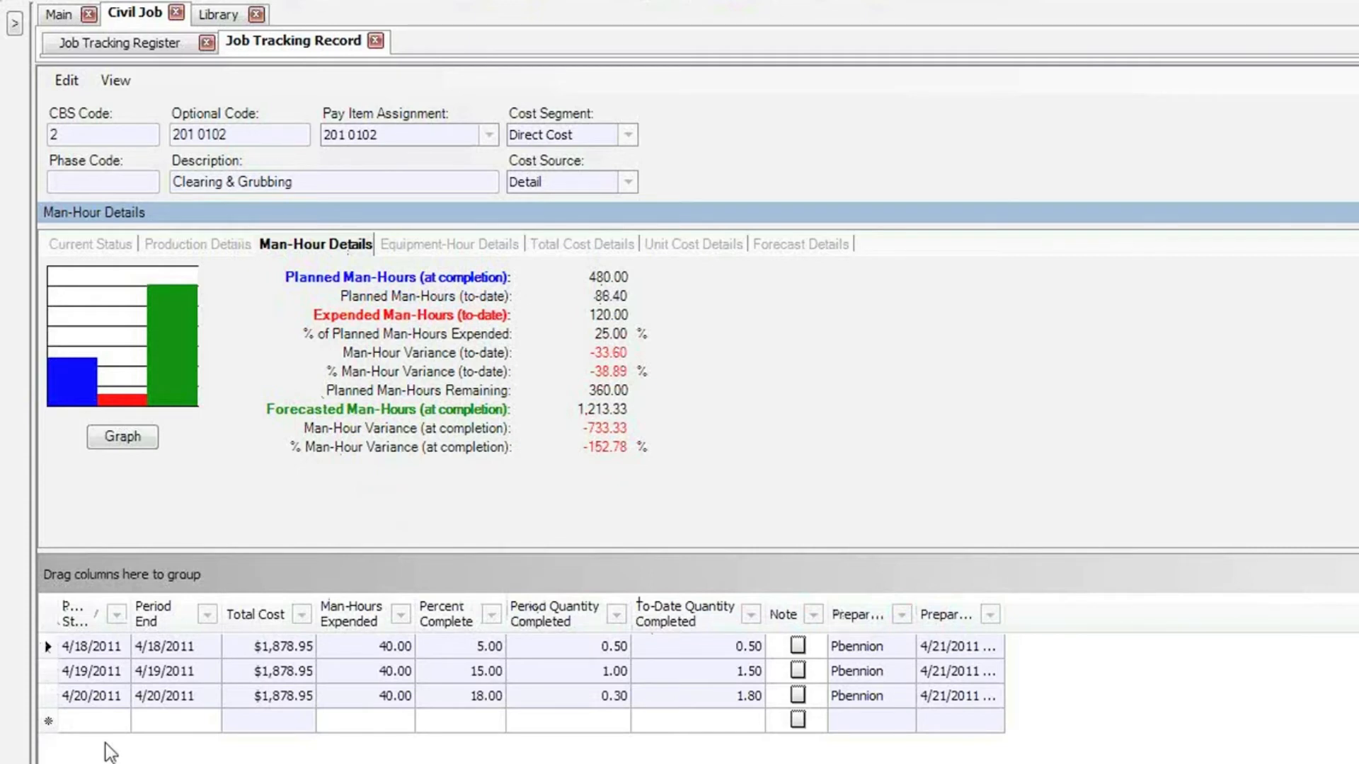
{"action": "mouse_move", "coordinate": [394, 746]}
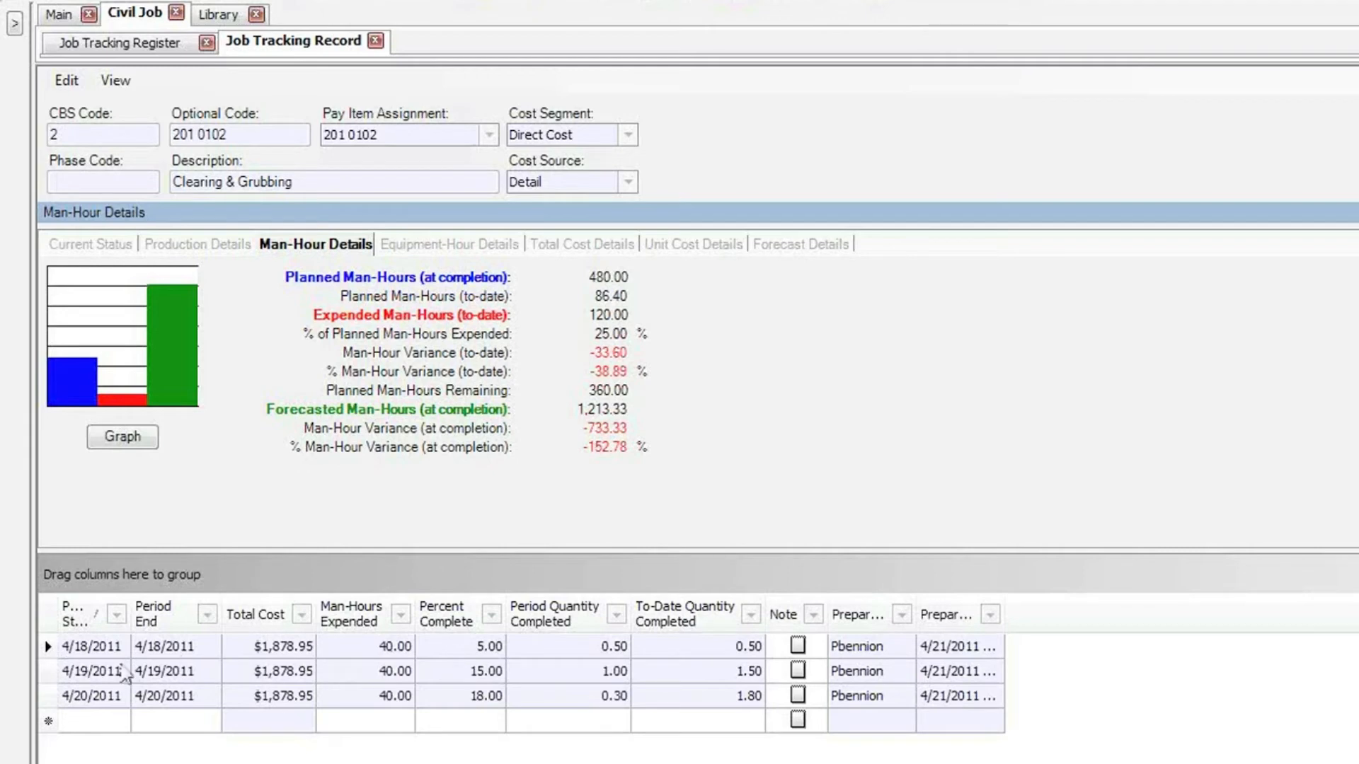
{"action": "mouse_move", "coordinate": [401, 672]}
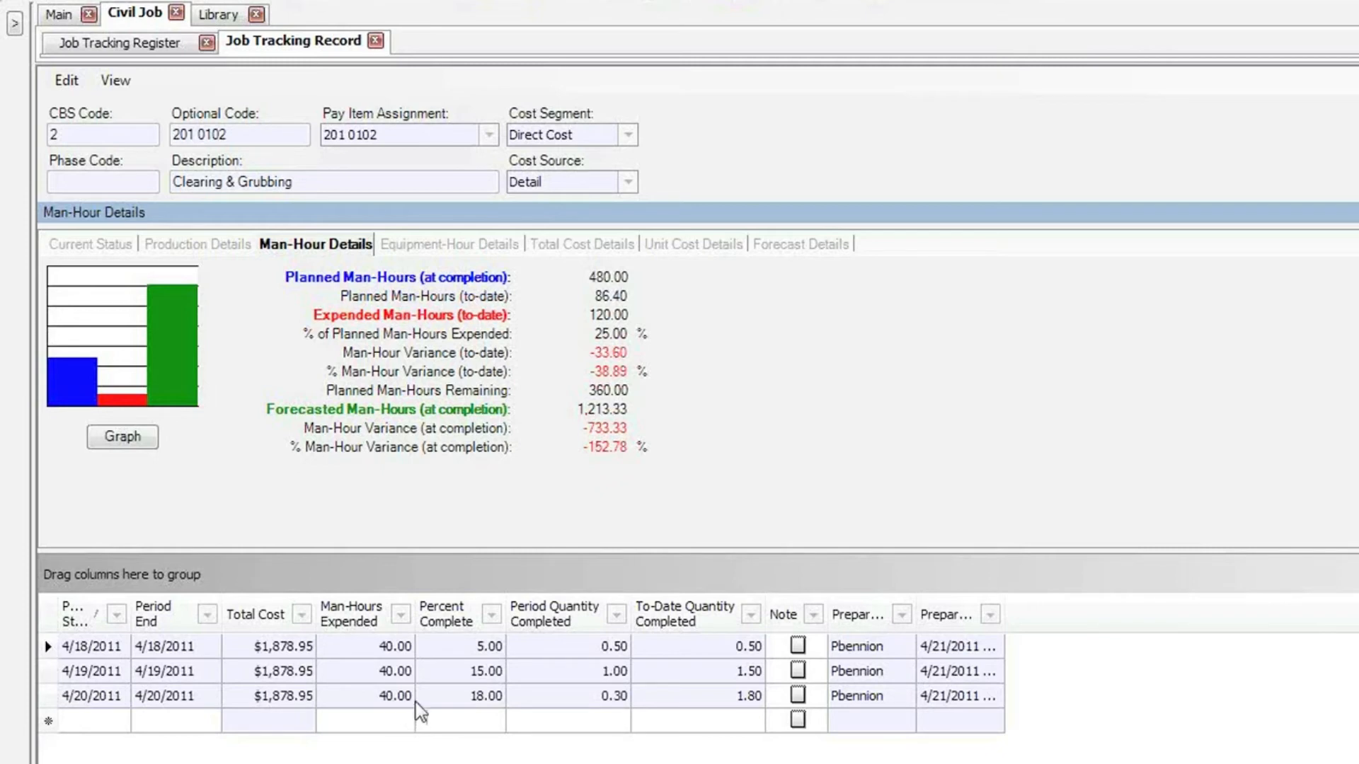
{"action": "mouse_move", "coordinate": [359, 514]}
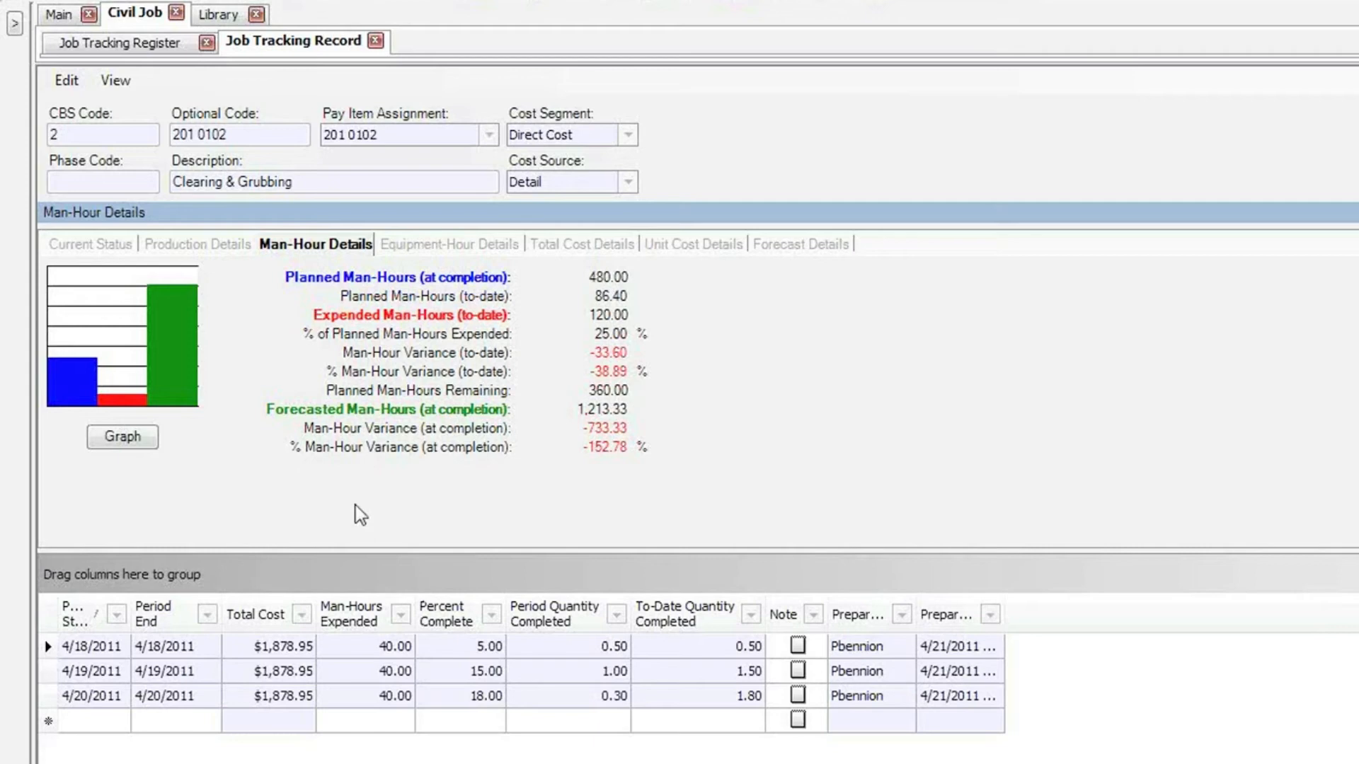
{"action": "mouse_move", "coordinate": [462, 347]}
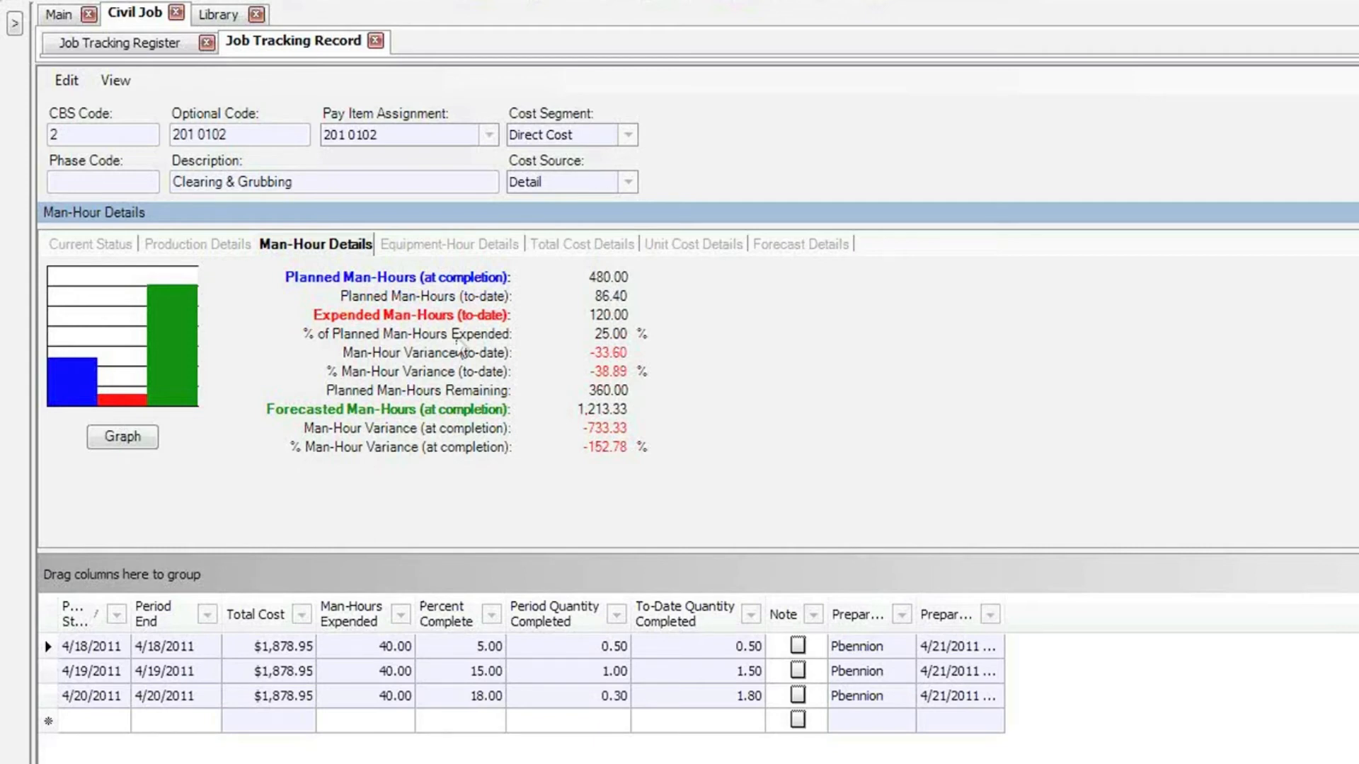
{"action": "mouse_move", "coordinate": [103, 420]}
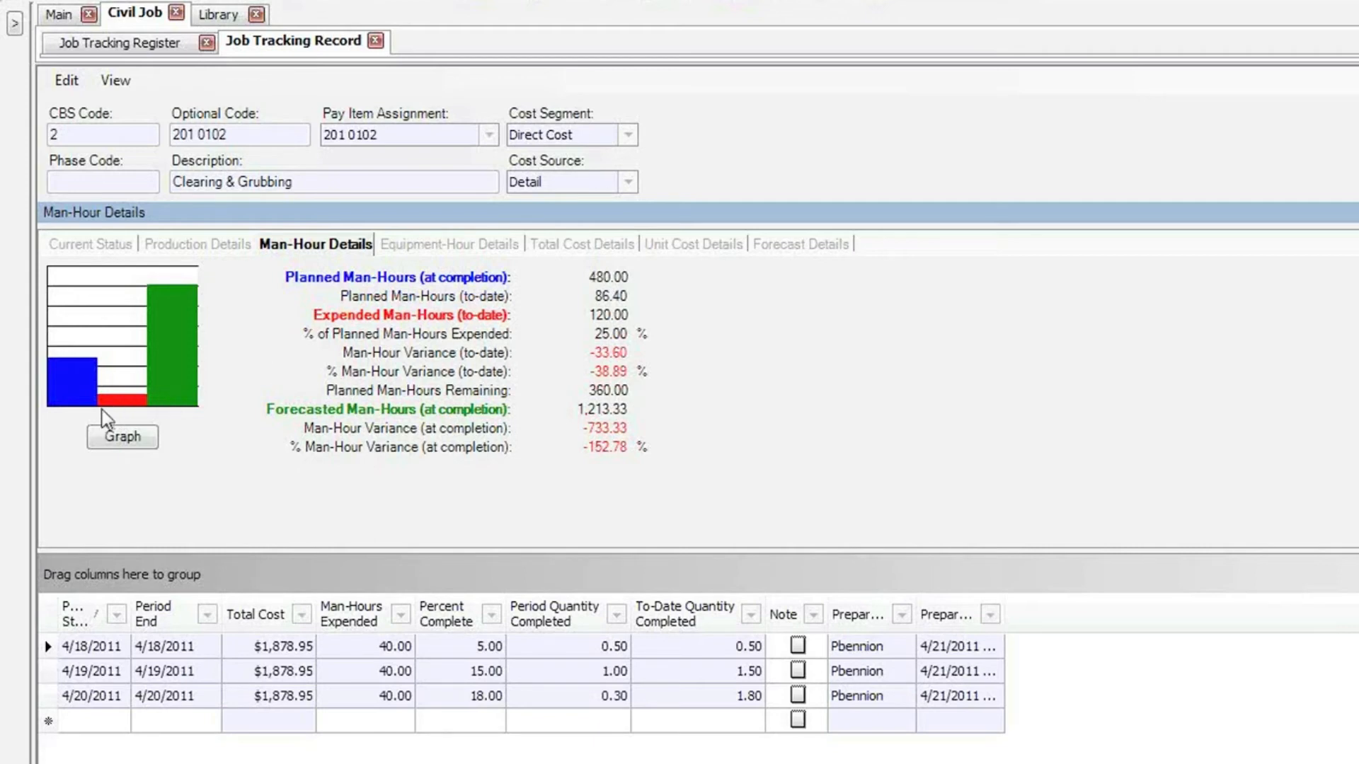
{"action": "mouse_move", "coordinate": [533, 337]}
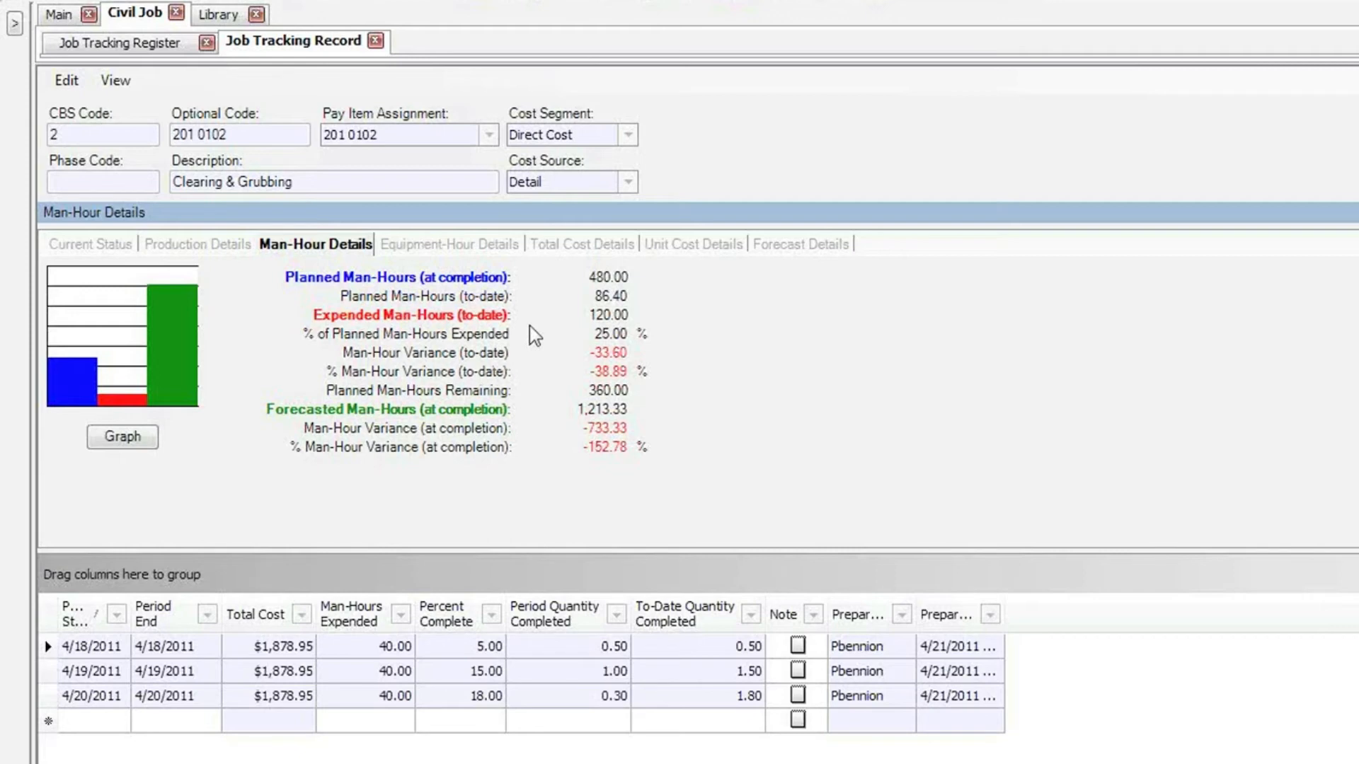
{"action": "mouse_move", "coordinate": [607, 337]}
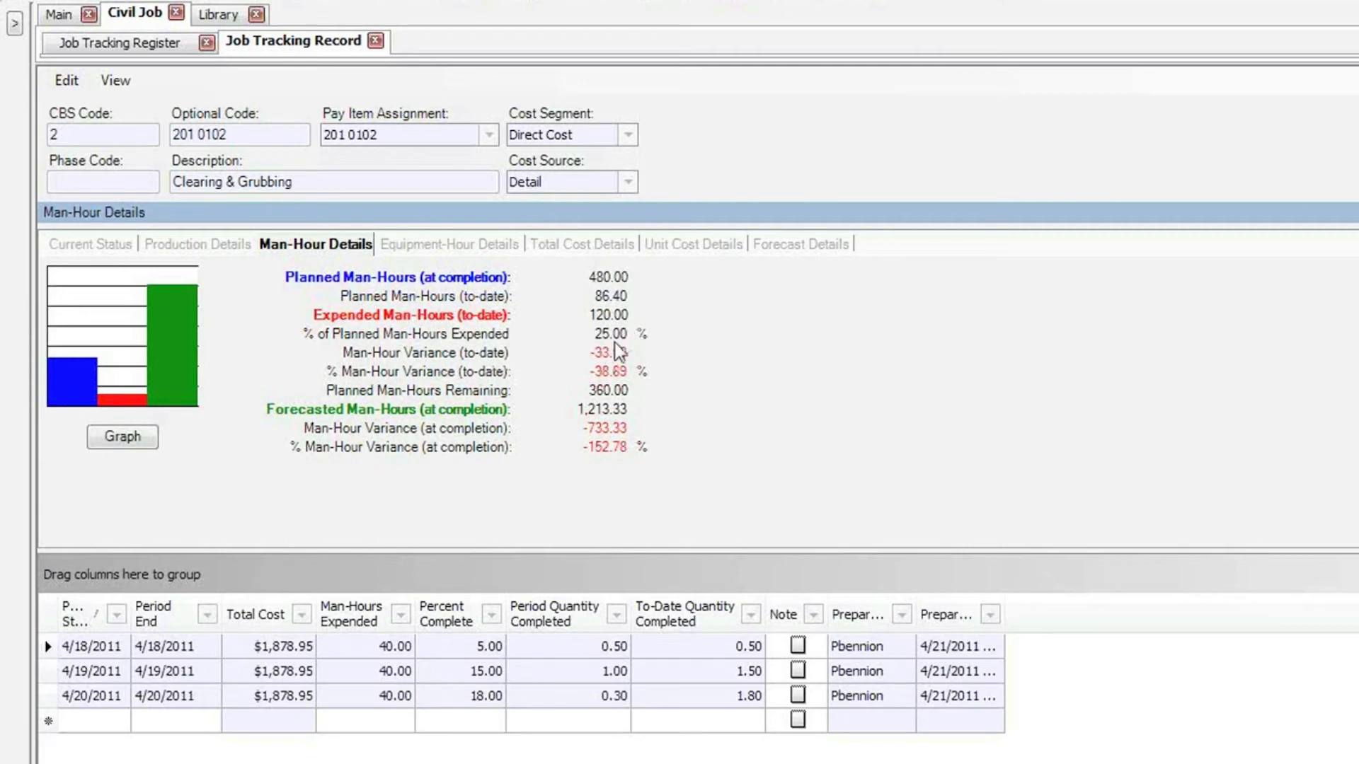
{"action": "mouse_move", "coordinate": [528, 359]}
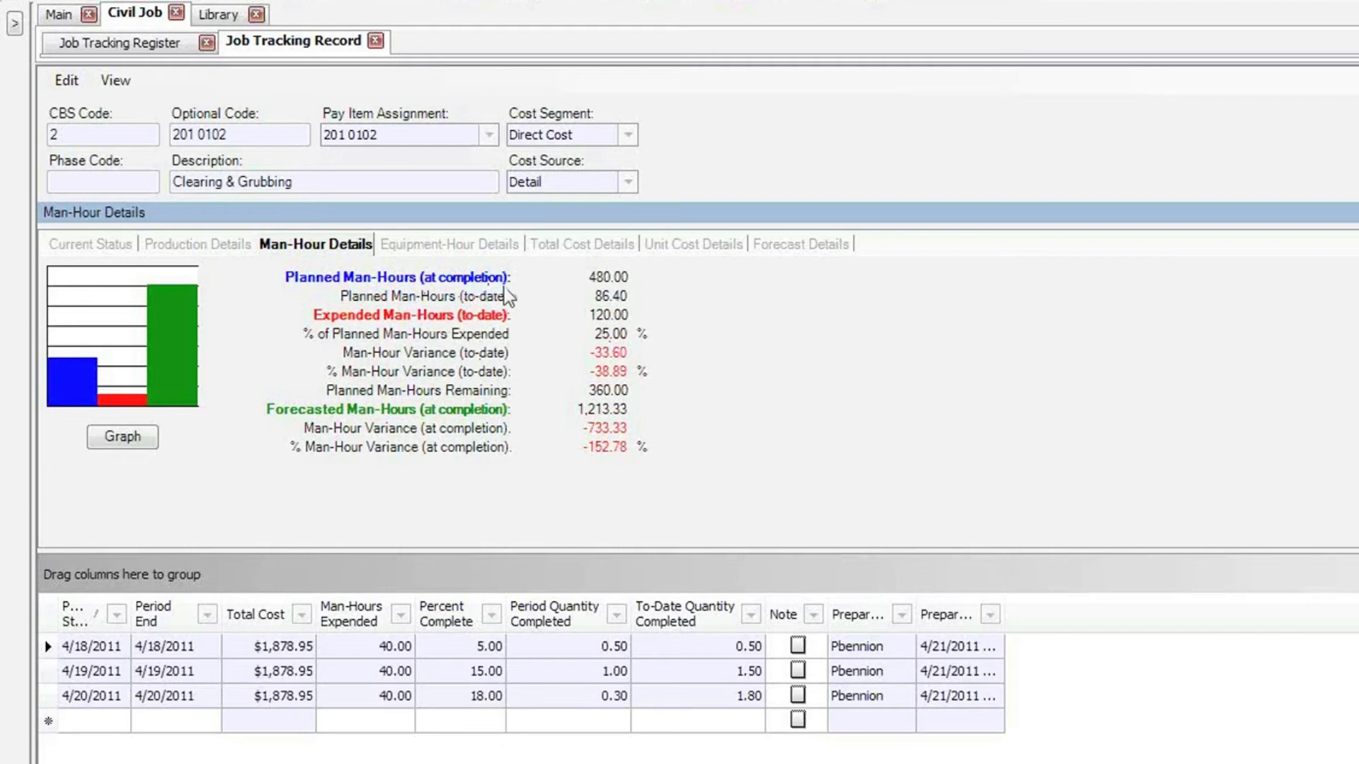
{"action": "mouse_move", "coordinate": [546, 433]}
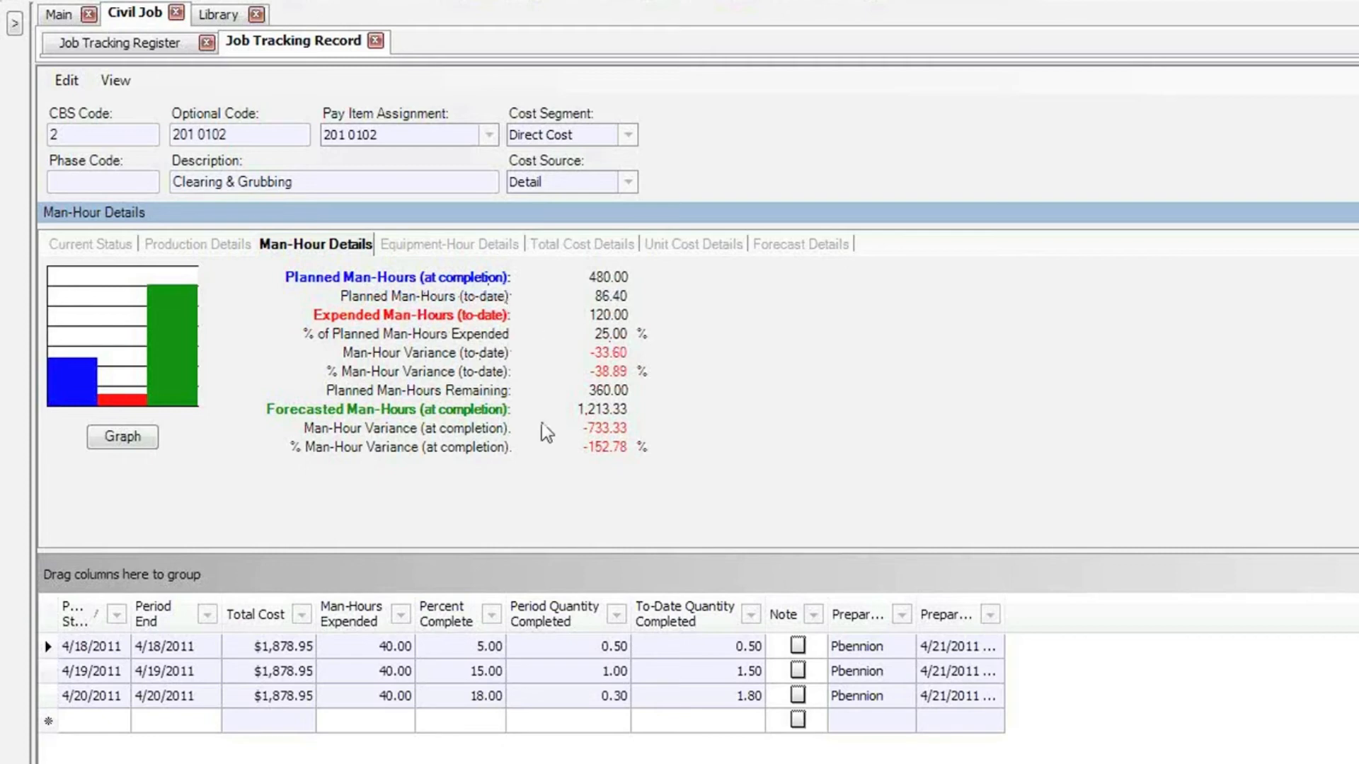
{"action": "mouse_move", "coordinate": [234, 269]}
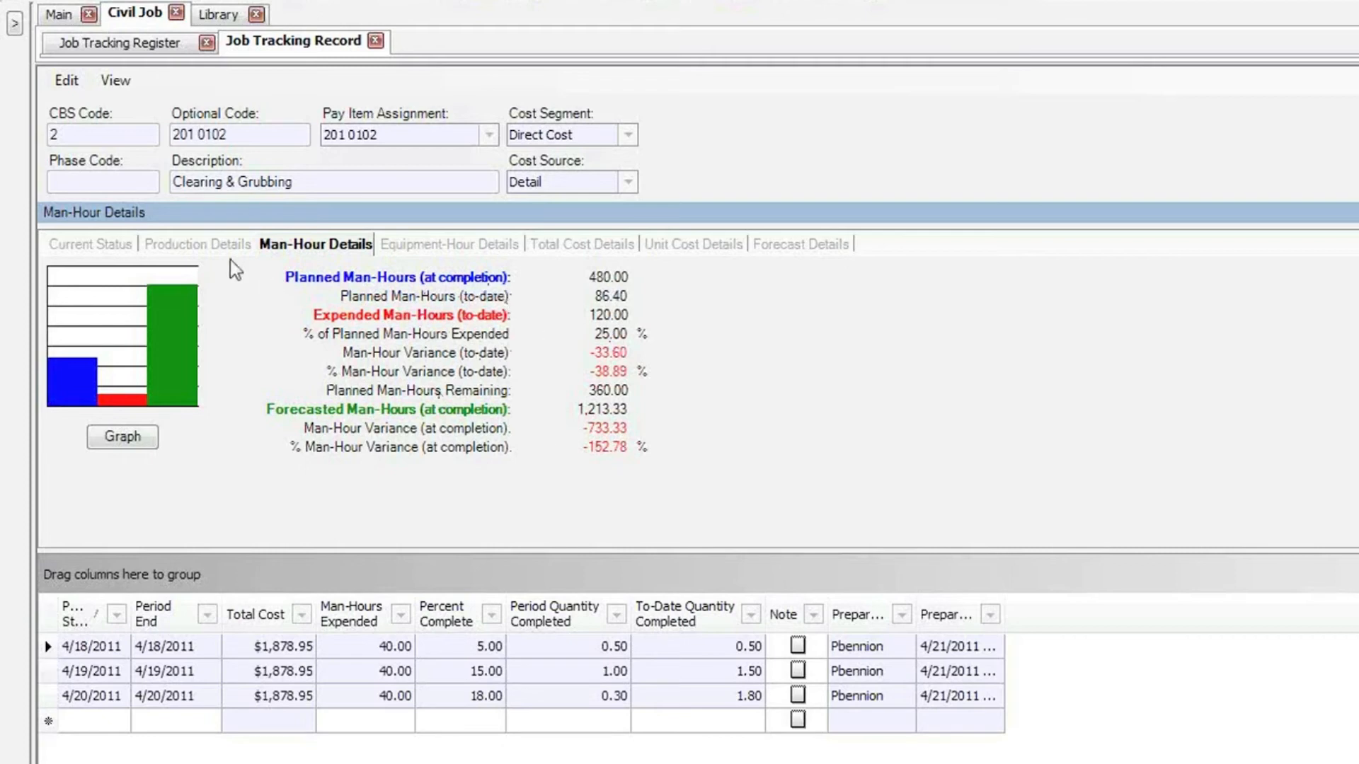
{"action": "mouse_move", "coordinate": [323, 430]}
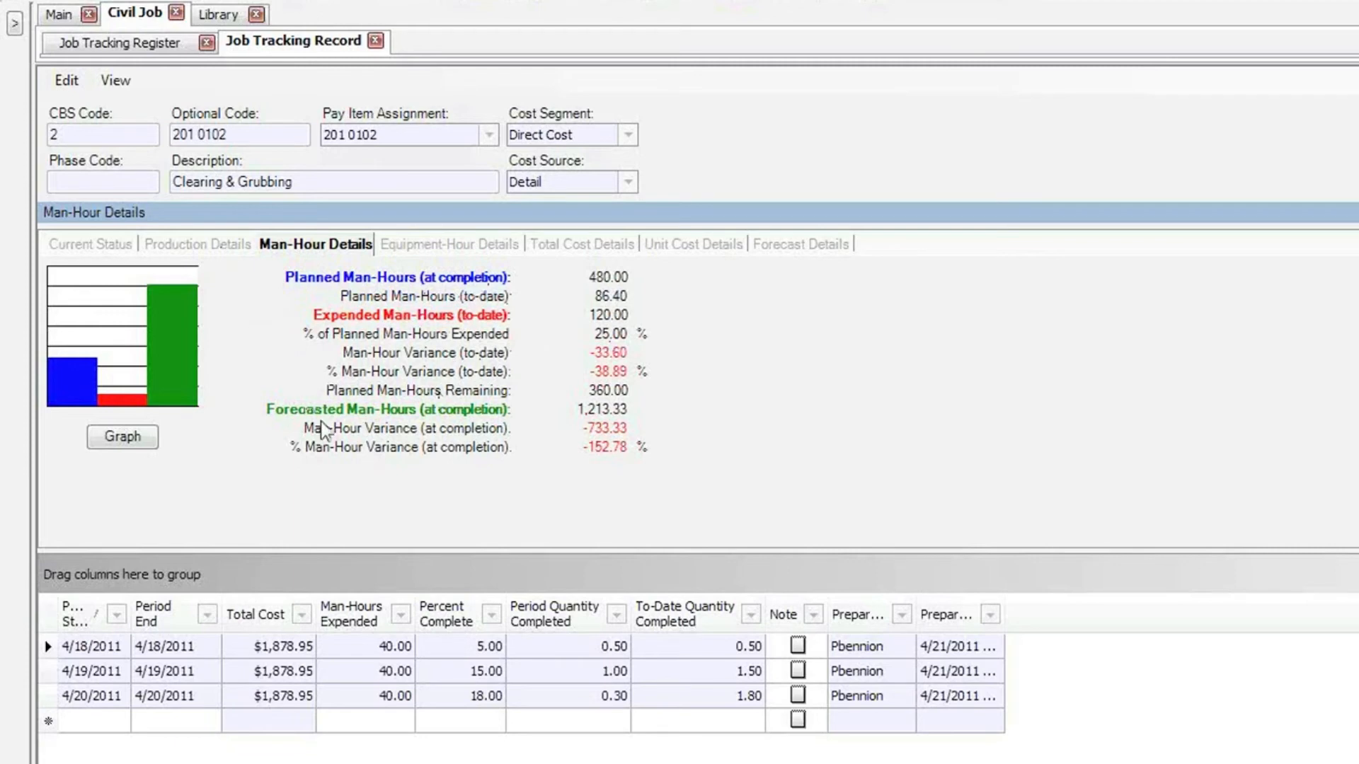
{"action": "mouse_move", "coordinate": [542, 431]}
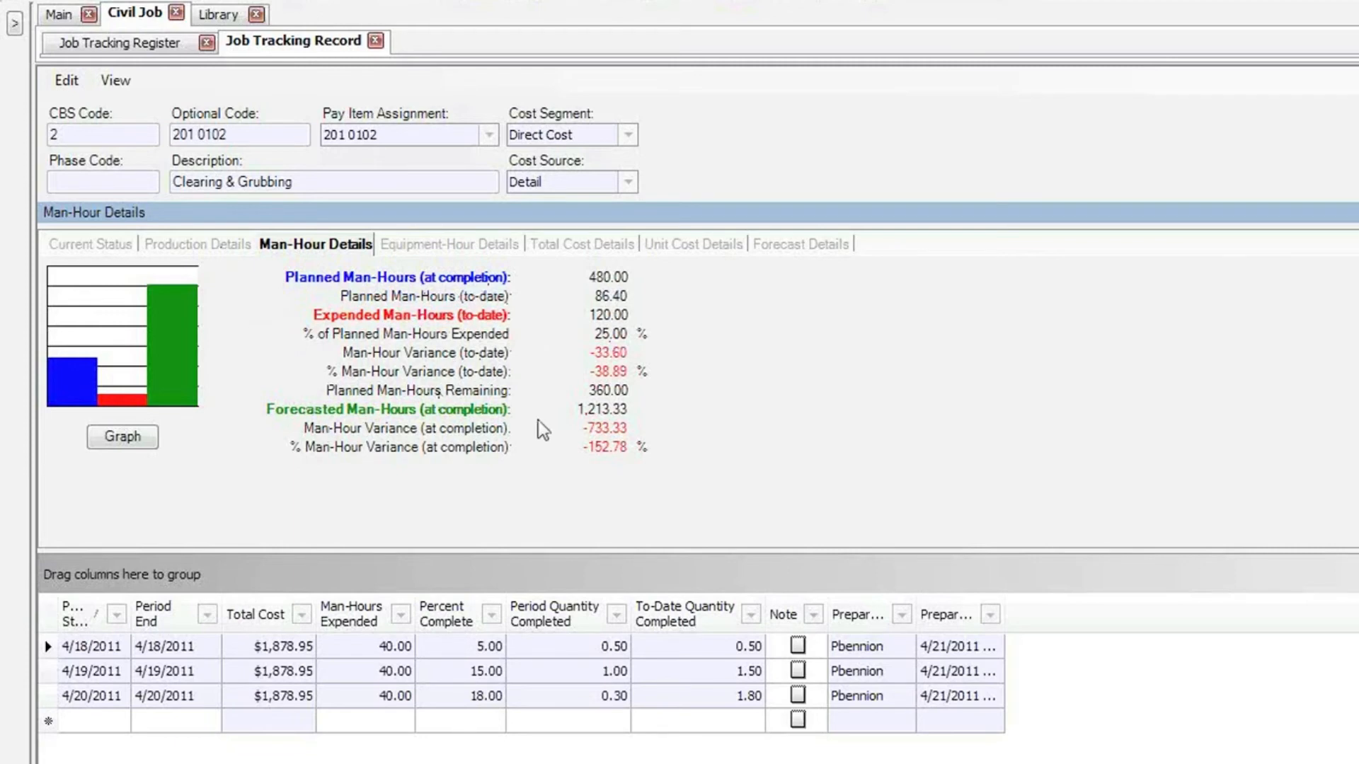
{"action": "mouse_move", "coordinate": [273, 458]}
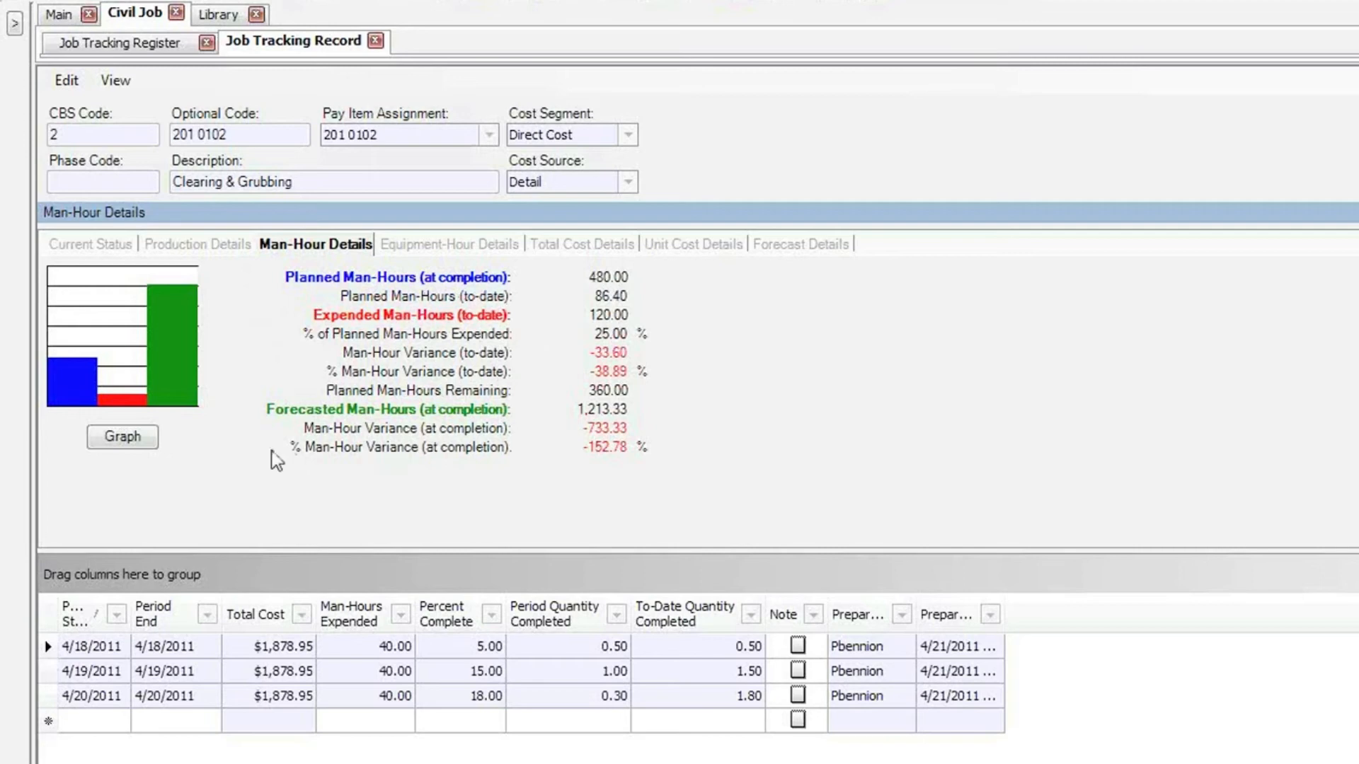
{"action": "mouse_move", "coordinate": [193, 310]}
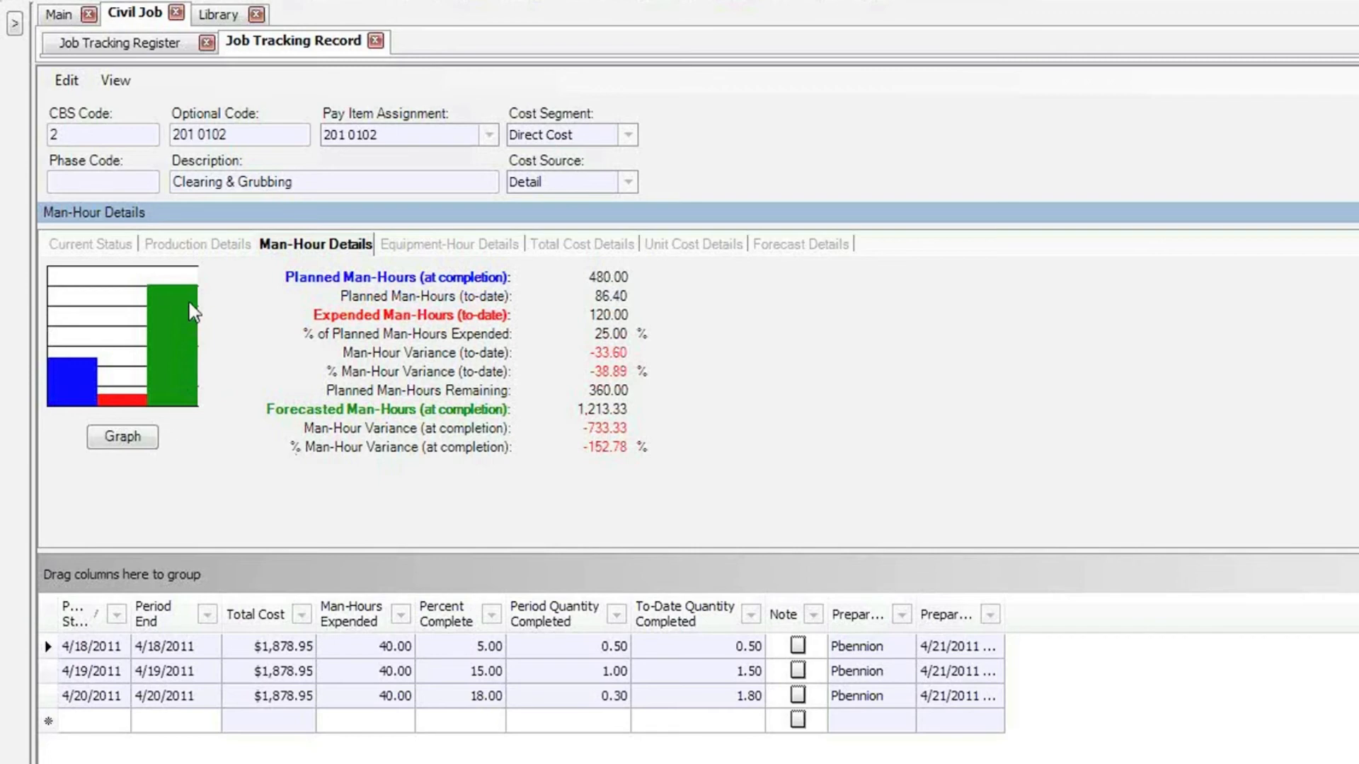
{"action": "mouse_move", "coordinate": [224, 411]}
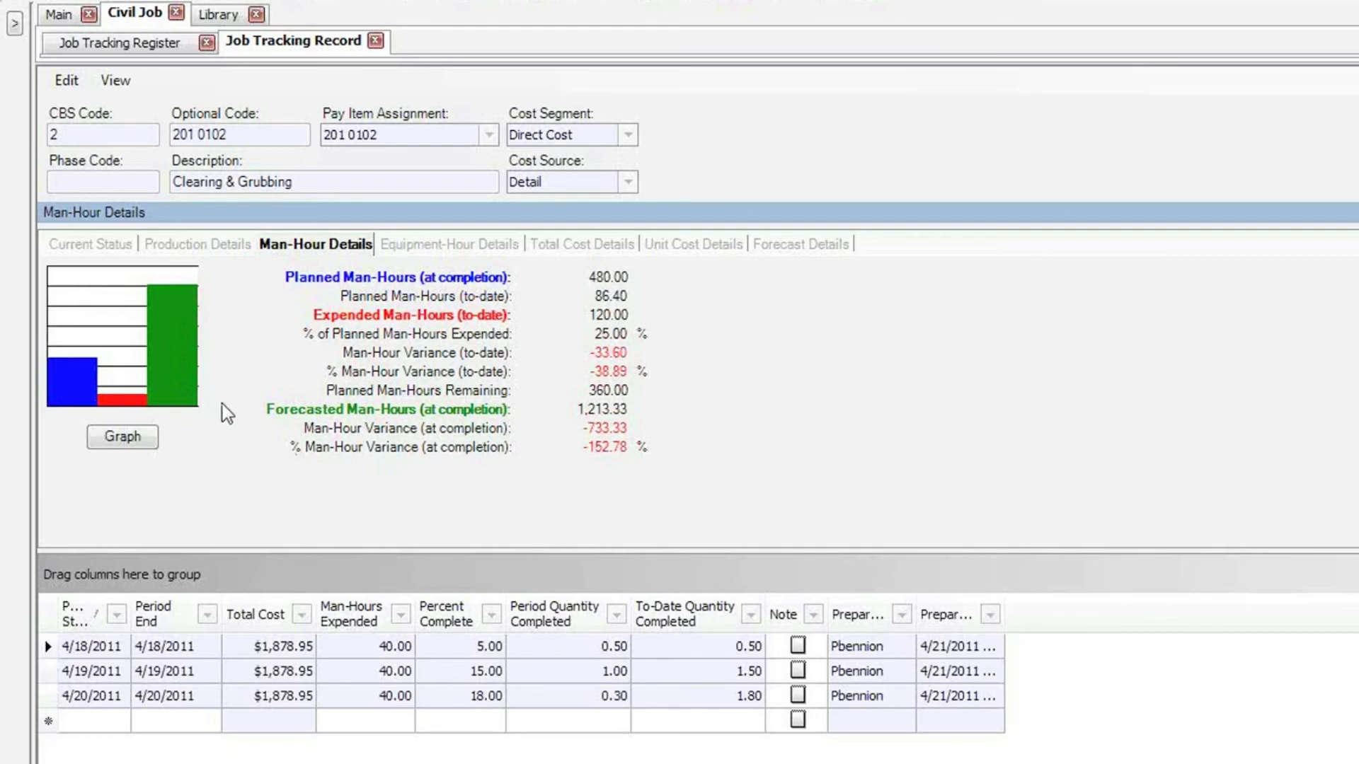
{"action": "mouse_move", "coordinate": [183, 408]}
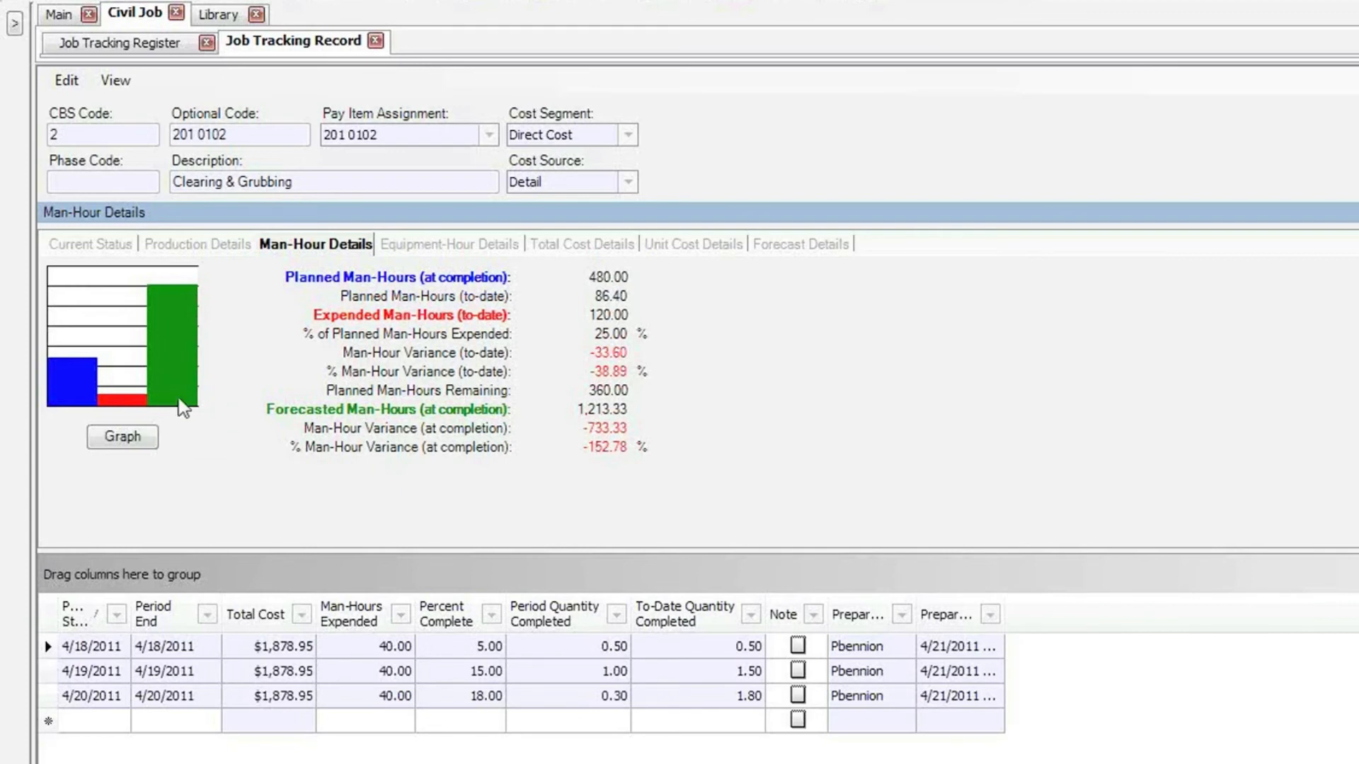
{"action": "mouse_move", "coordinate": [211, 305]}
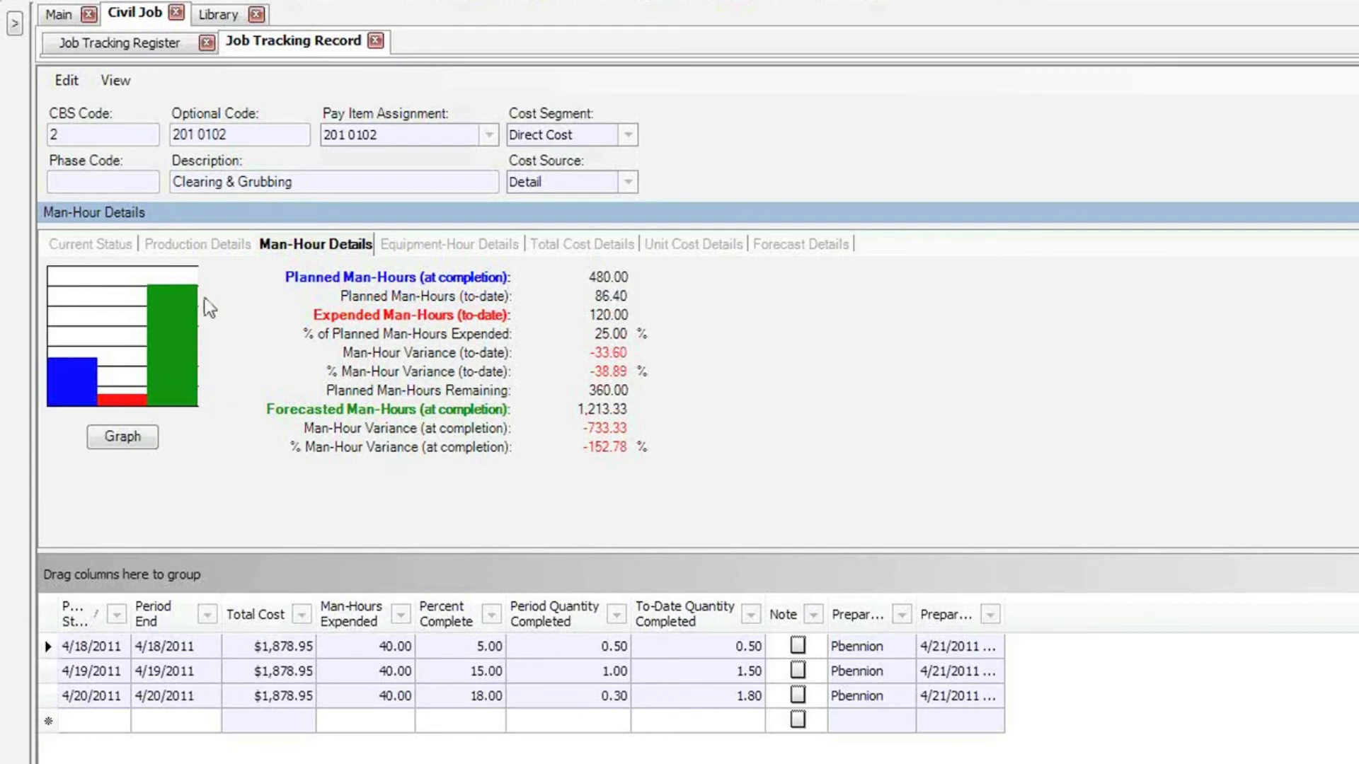
{"action": "mouse_move", "coordinate": [242, 407]}
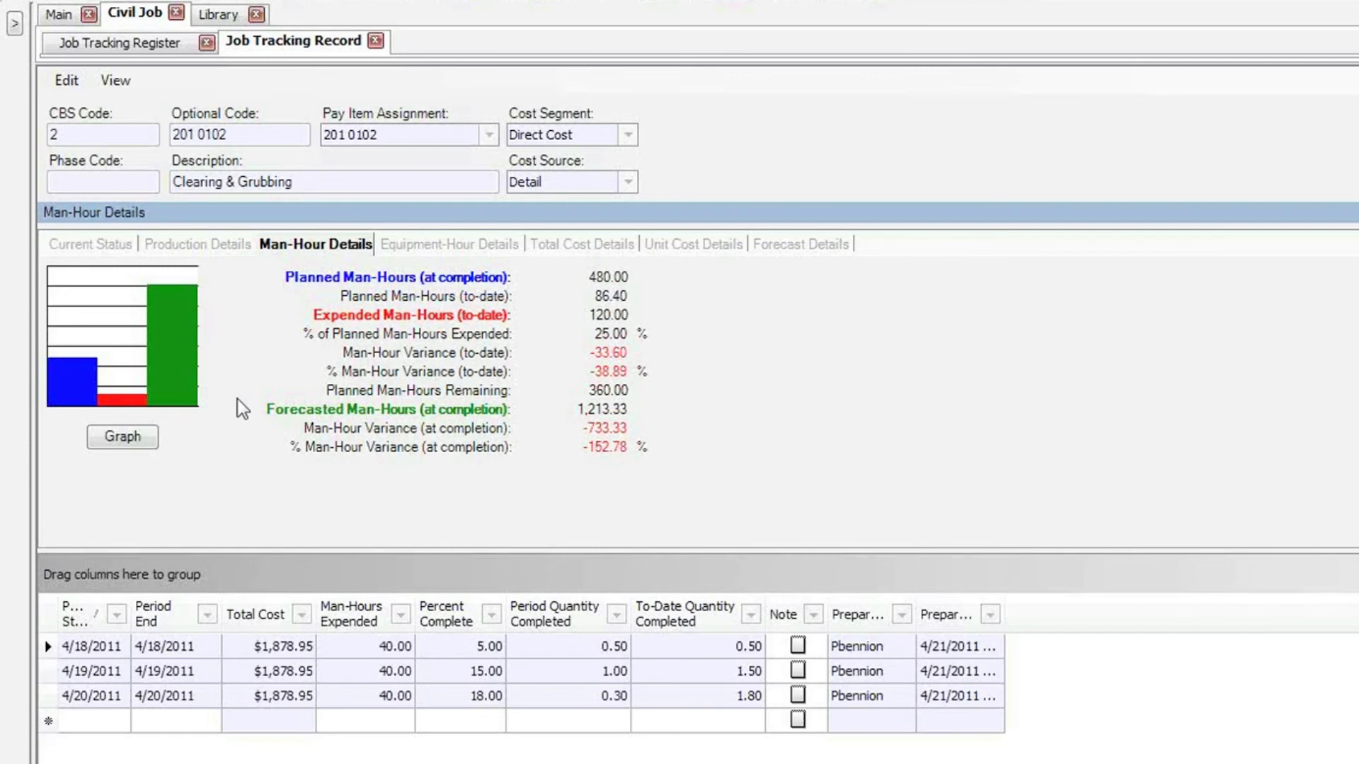
Show the Equipment-Hour Details: 96 of 320 hours expended, 970.67 forecasted
{"action": "left_click", "coordinate": [448, 245]}
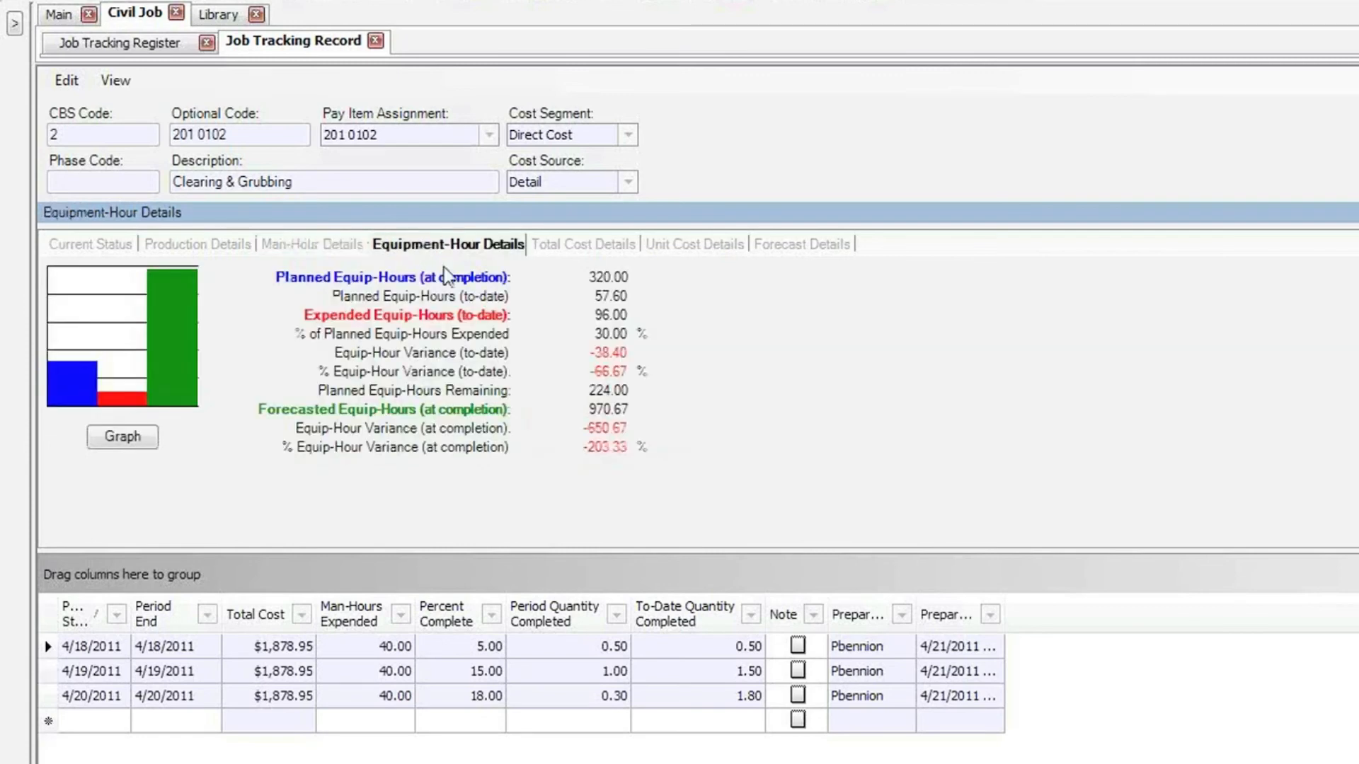
{"action": "mouse_move", "coordinate": [409, 473]}
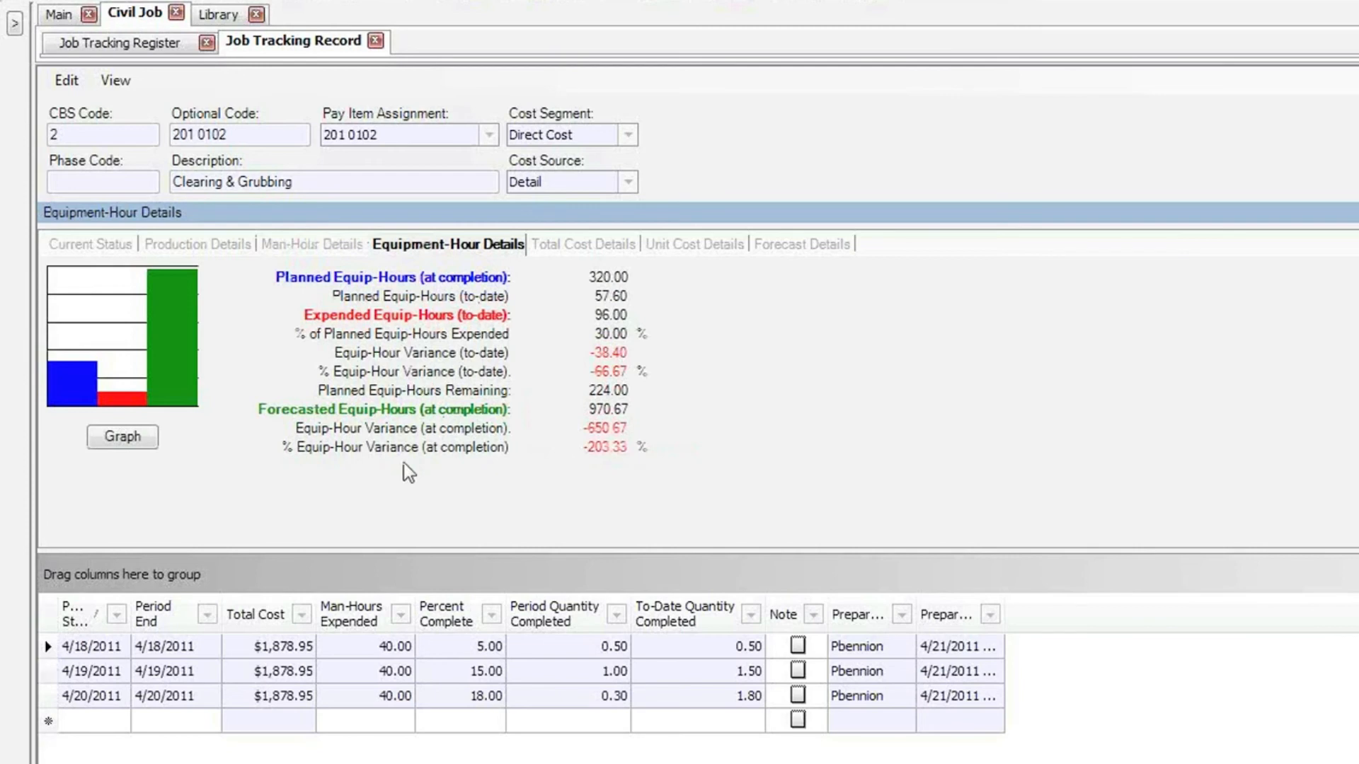
{"action": "mouse_move", "coordinate": [438, 568]}
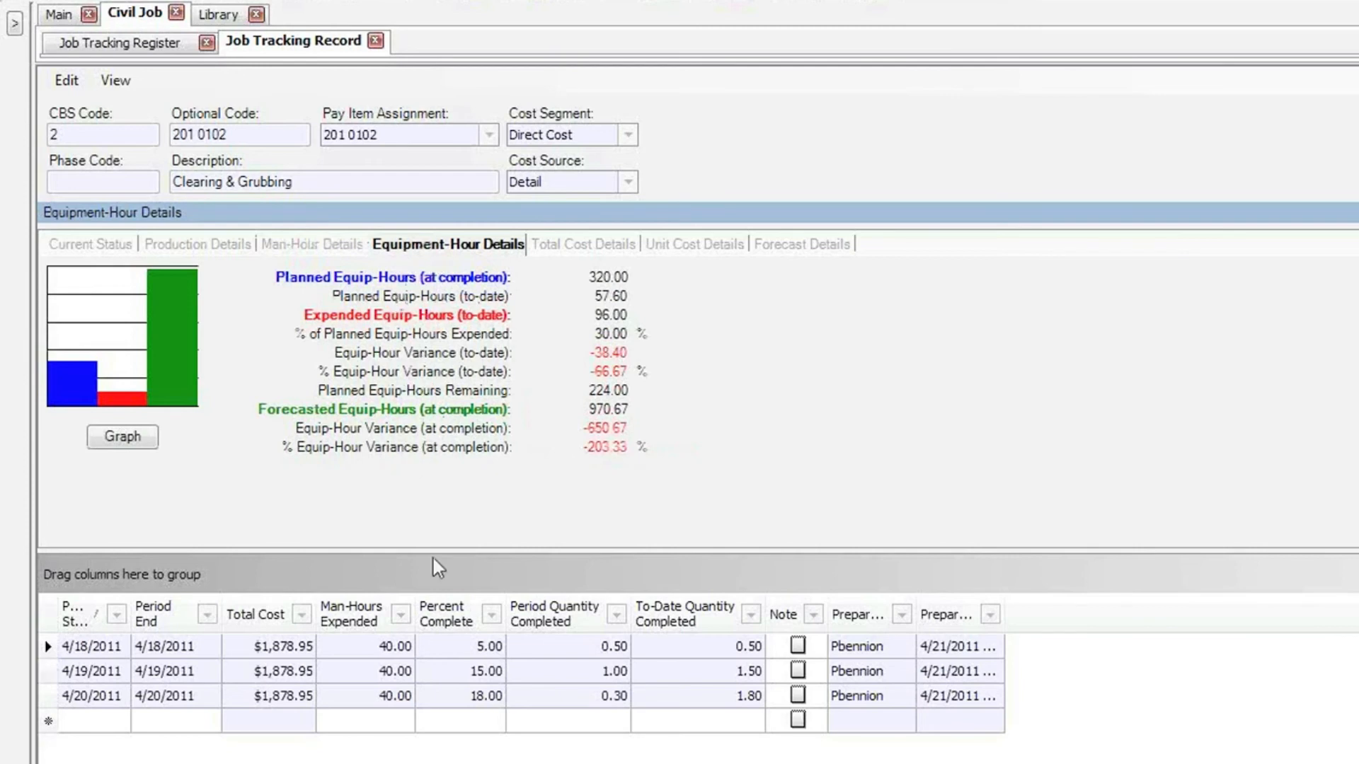
{"action": "mouse_move", "coordinate": [347, 515]}
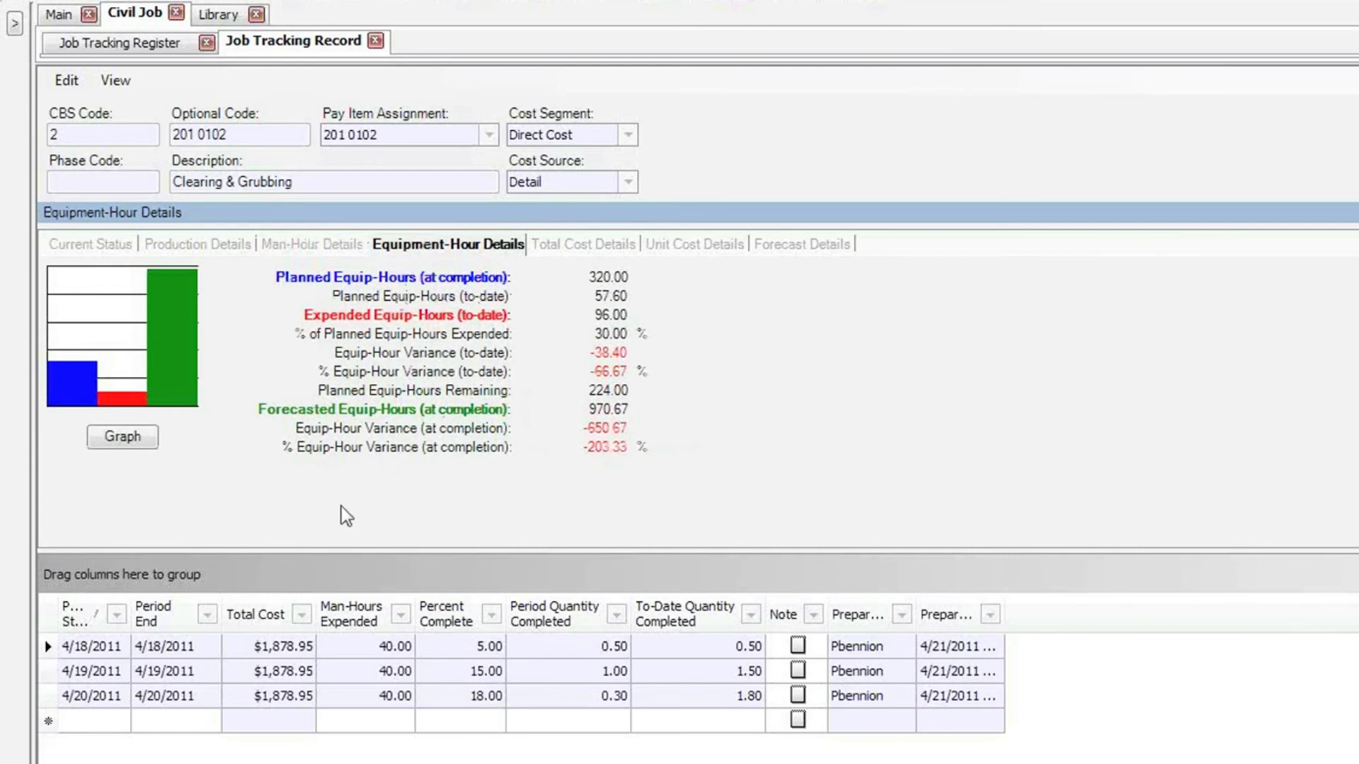
{"action": "mouse_move", "coordinate": [72, 424]}
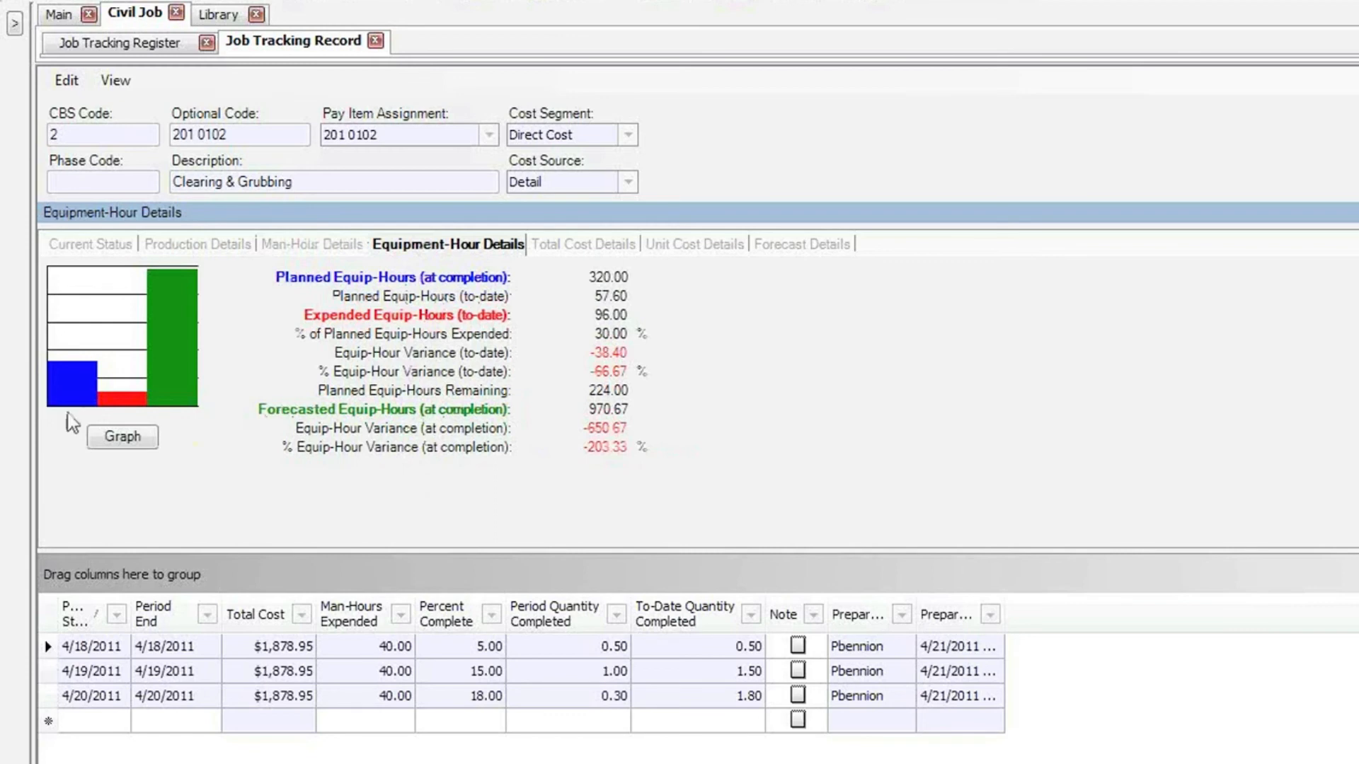
{"action": "mouse_move", "coordinate": [182, 282]}
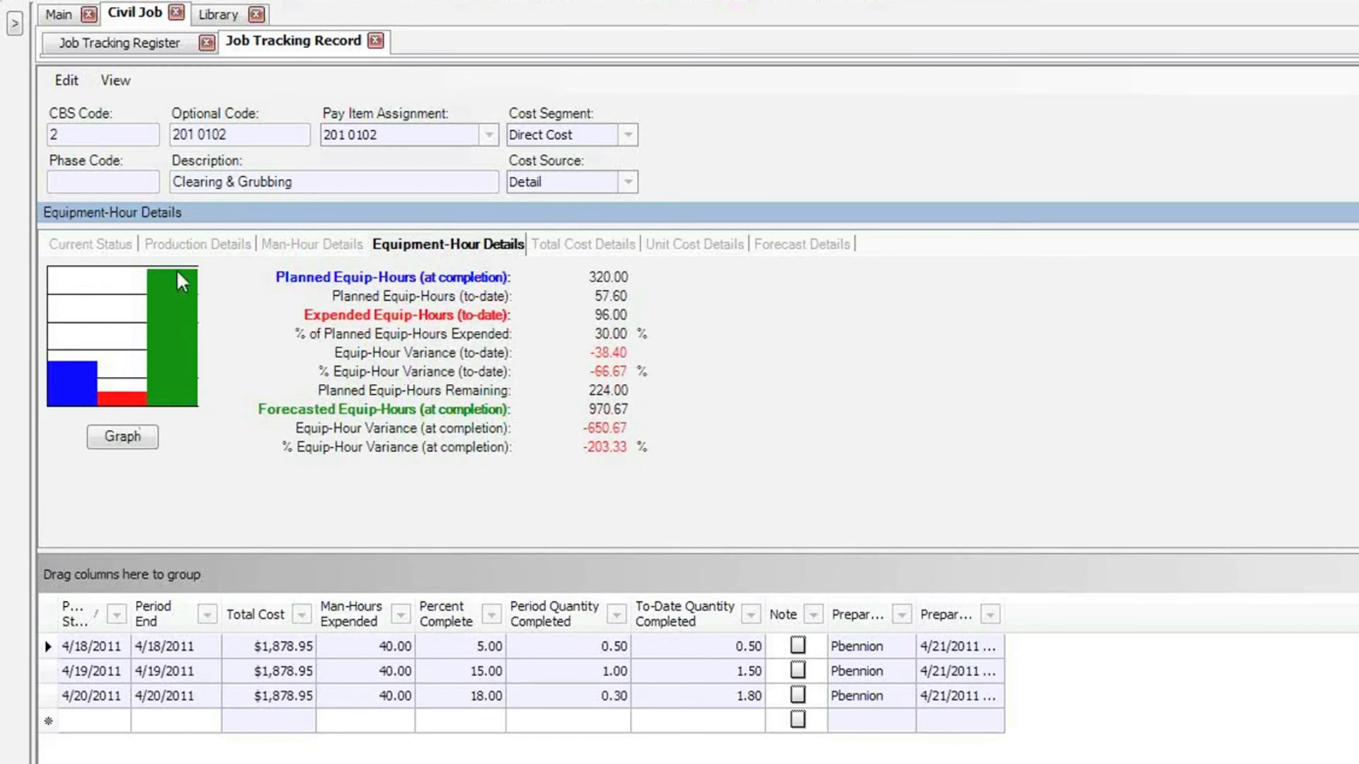
{"action": "mouse_move", "coordinate": [265, 443]}
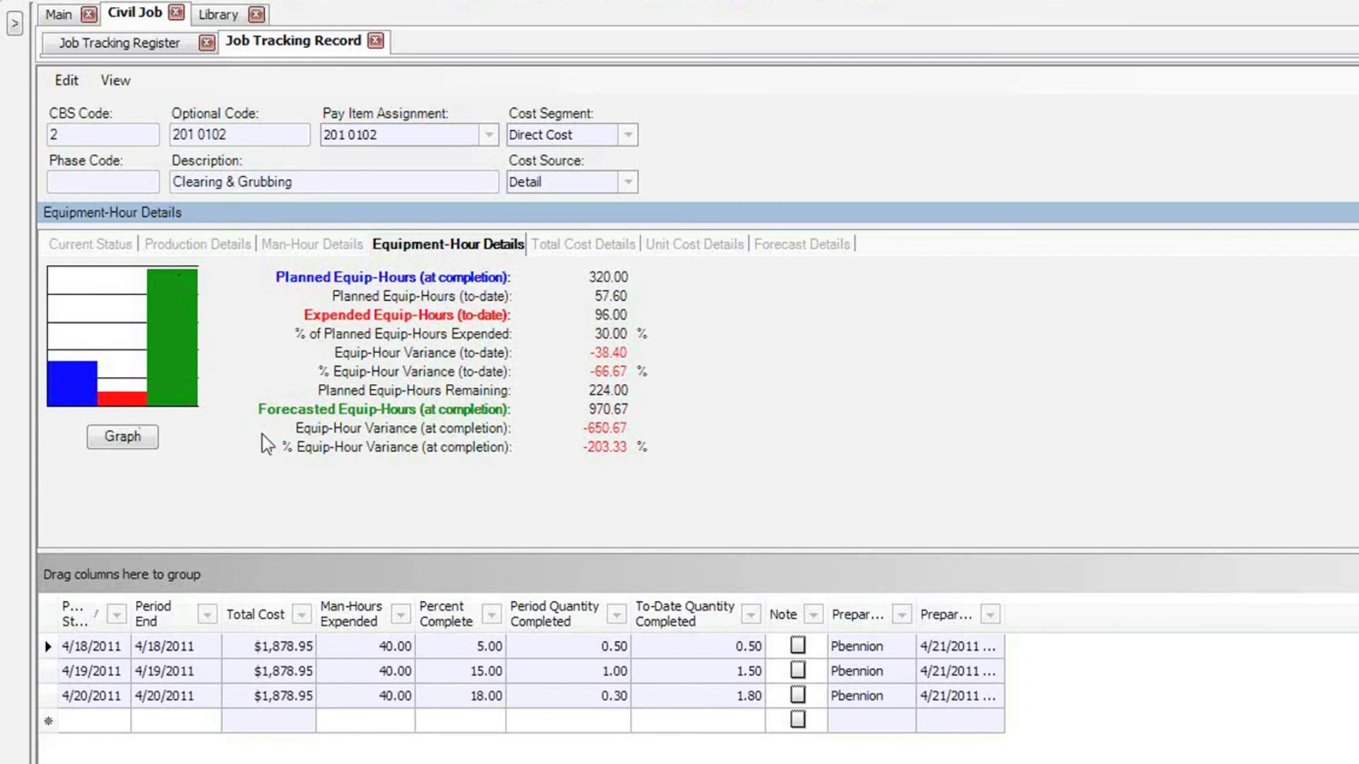
{"action": "mouse_move", "coordinate": [272, 499]}
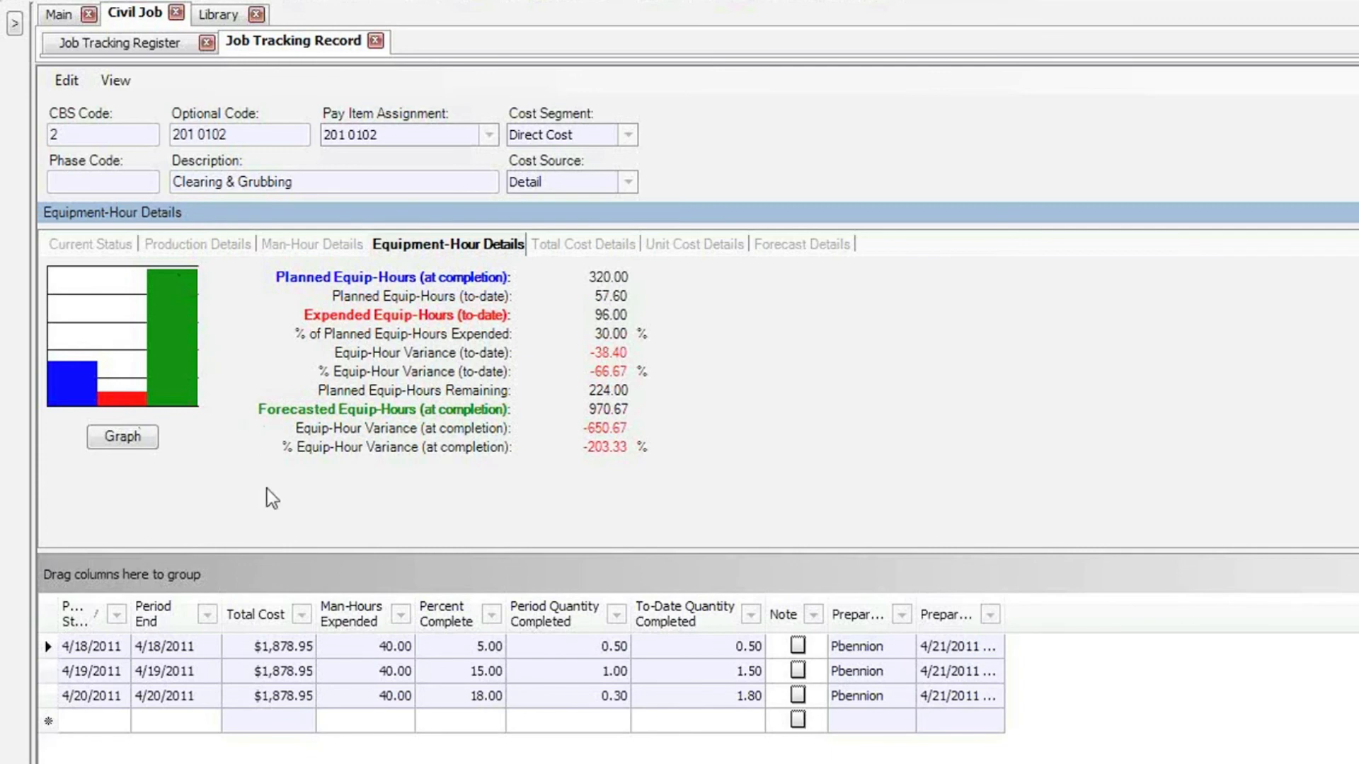